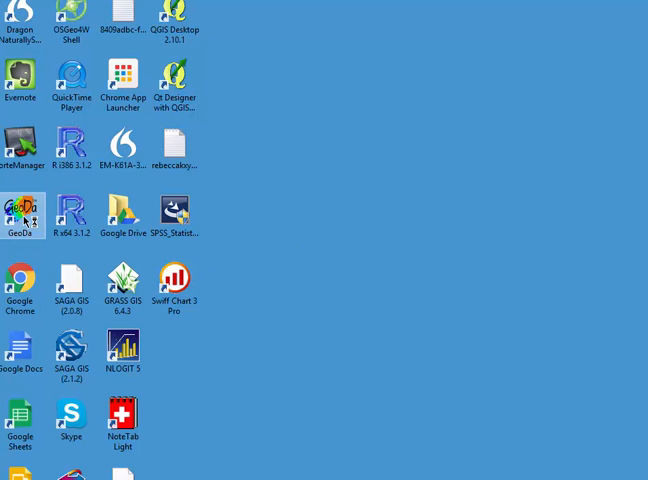
- Launch GeoDa from its desktop shortcut and move the main window to the top-left
{"action": "double_click", "coordinate": [20, 212]}
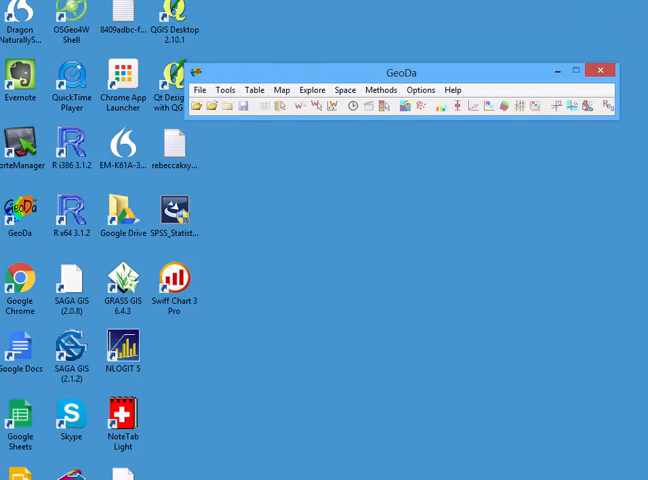
{"action": "left_click_drag", "start_coordinate": [400, 72], "coordinate": [231, 21]}
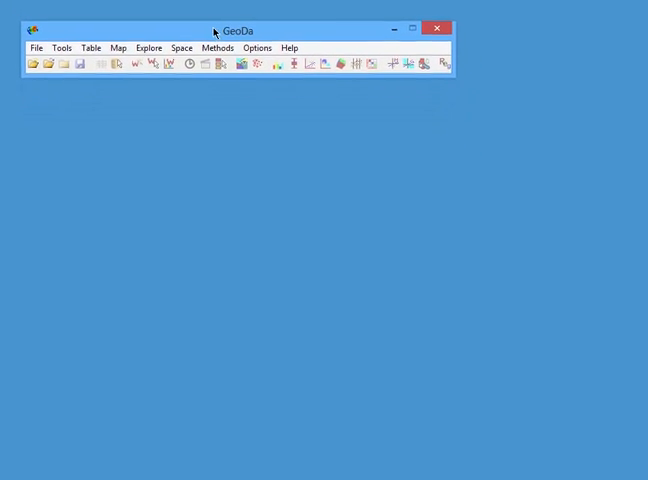
{"action": "left_click_drag", "start_coordinate": [237, 30], "coordinate": [227, 17]}
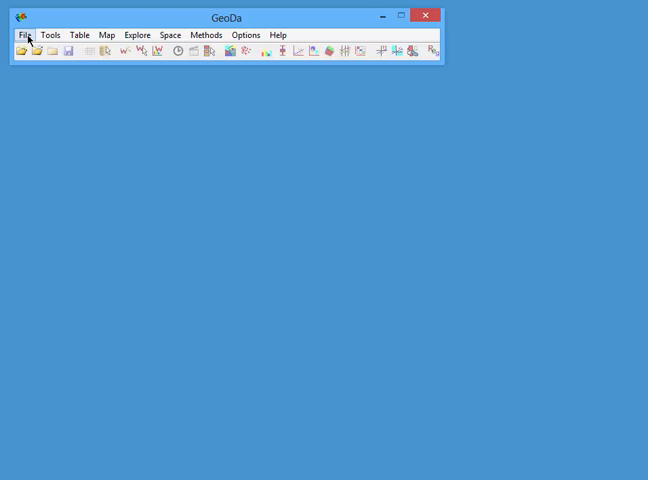
- Start a new project from the ESRI shapefile TO_2006.shp in census2006
{"action": "left_click", "coordinate": [24, 35]}
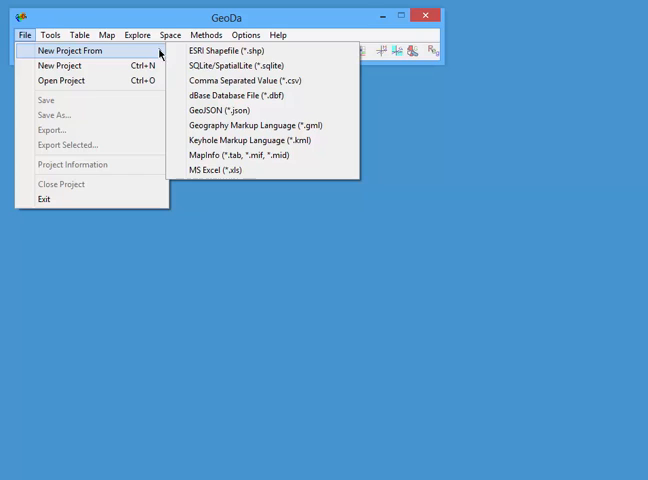
{"action": "left_click", "coordinate": [221, 49]}
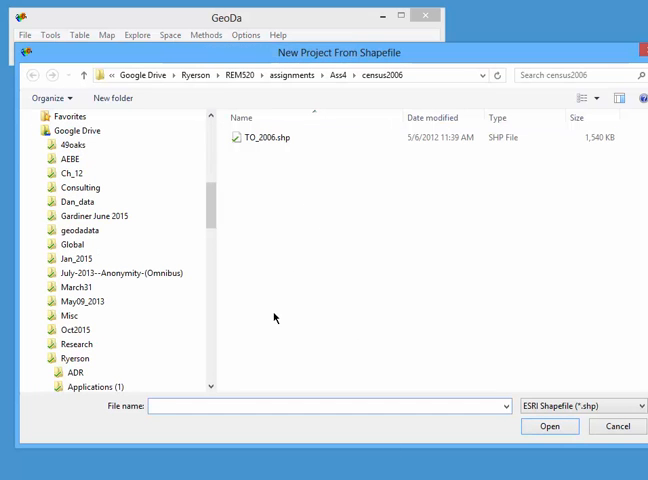
{"action": "left_click", "coordinate": [265, 137]}
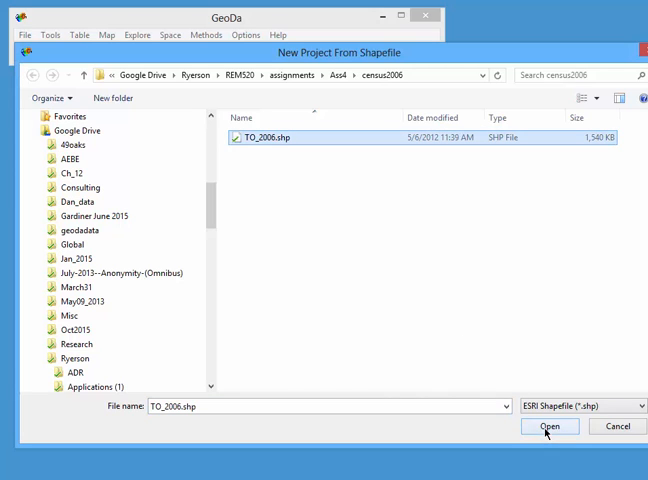
{"action": "left_click", "coordinate": [549, 426]}
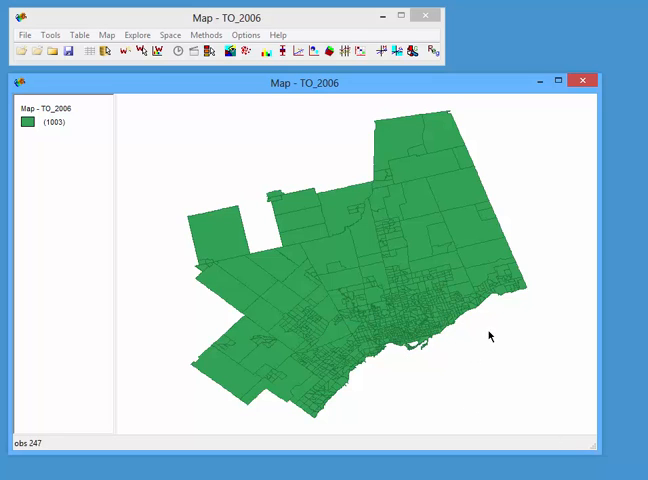
- Open the map's context menu to pick Zoom In
{"action": "right_click", "coordinate": [489, 336]}
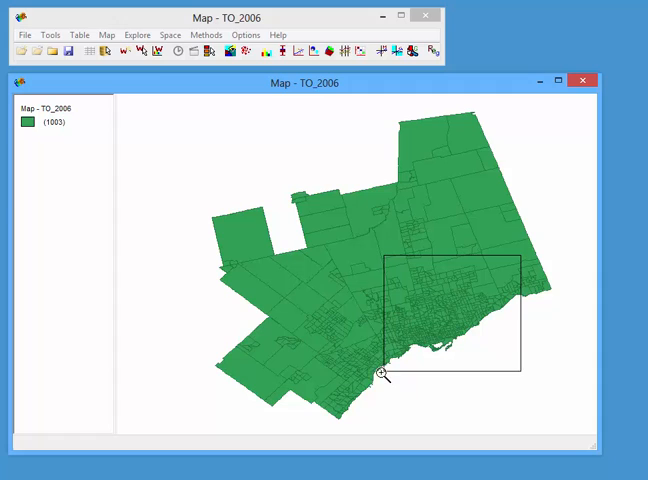
- Drag a zoom rectangle around the downtown lakeshore tracts
{"action": "left_click_drag", "start_coordinate": [388, 270], "coordinate": [525, 374]}
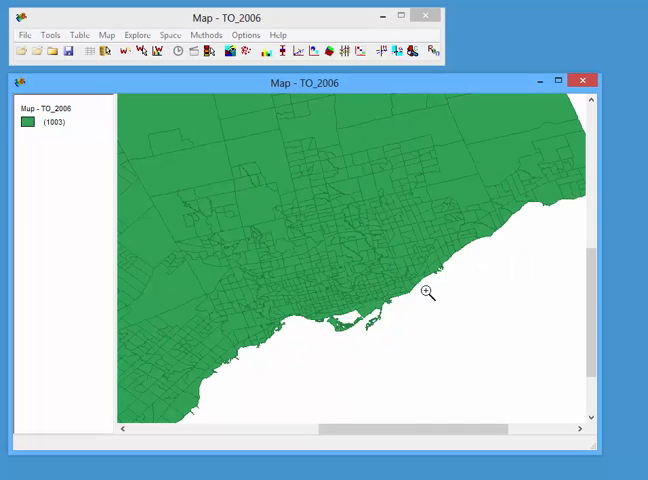
{"action": "mouse_move", "coordinate": [480, 172]}
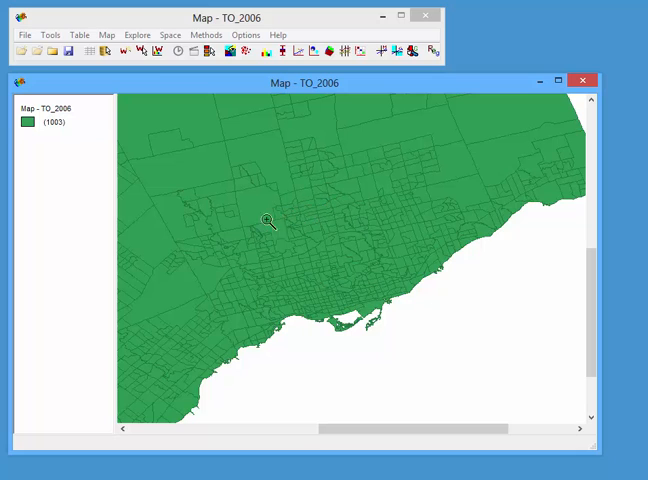
{"action": "mouse_move", "coordinate": [185, 238]}
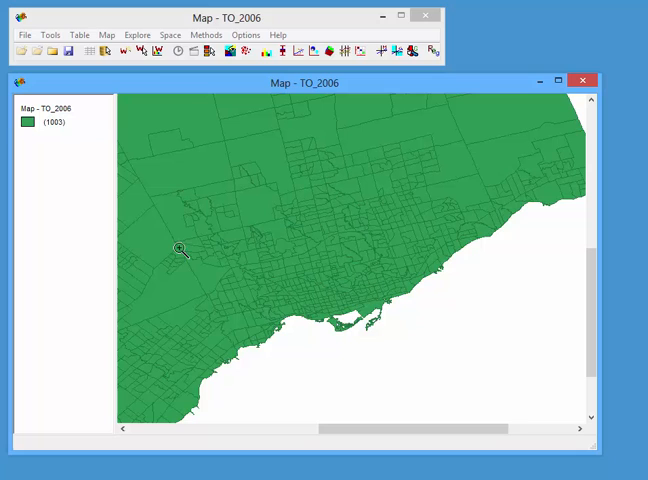
{"action": "mouse_move", "coordinate": [214, 307]}
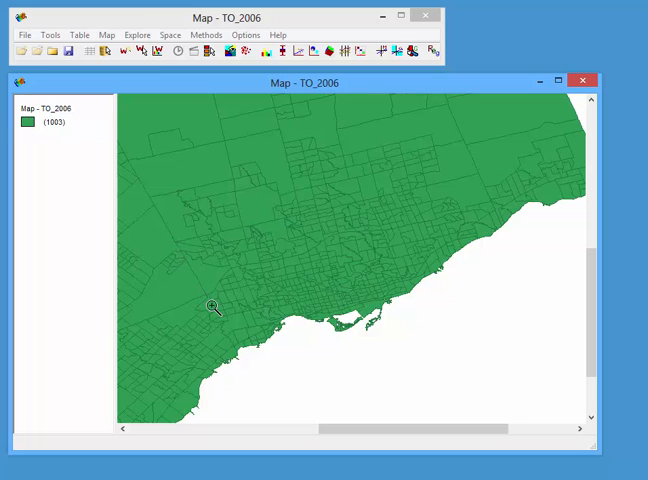
{"action": "mouse_move", "coordinate": [231, 344]}
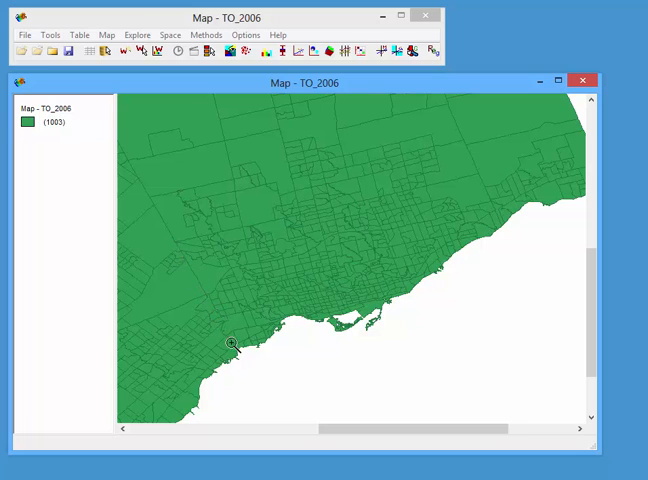
{"action": "mouse_move", "coordinate": [499, 340]}
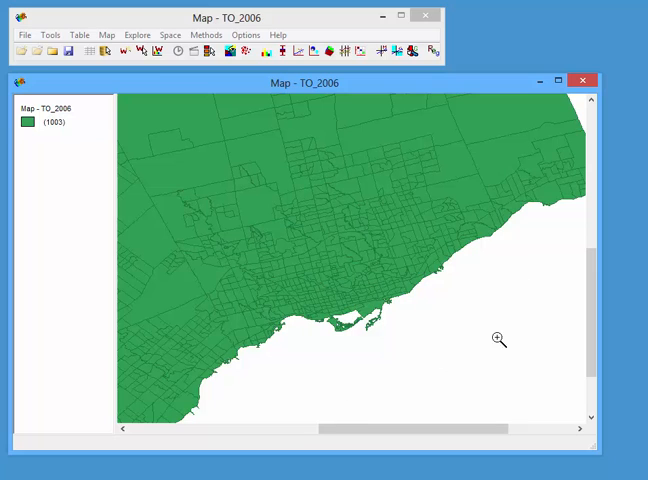
{"action": "mouse_move", "coordinate": [503, 220]}
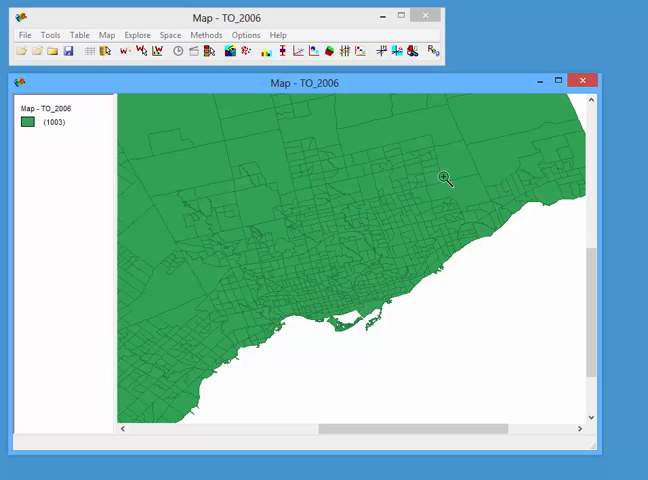
{"action": "mouse_move", "coordinate": [232, 262]}
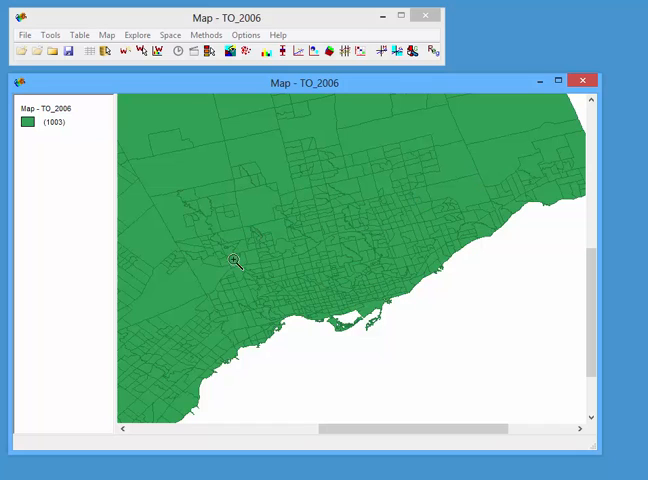
{"action": "mouse_move", "coordinate": [310, 280]}
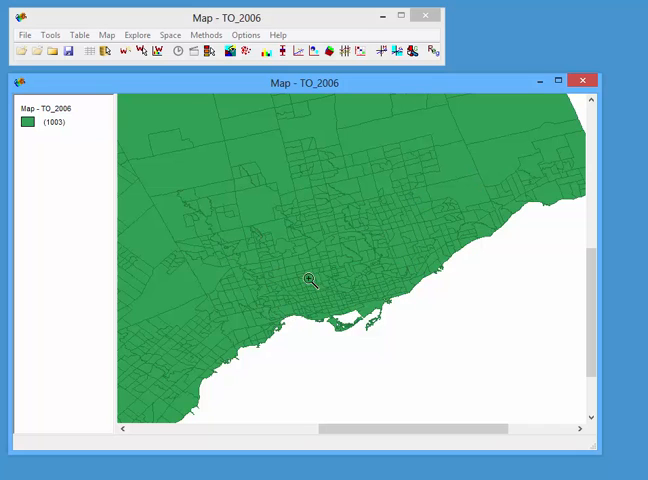
{"action": "mouse_move", "coordinate": [349, 318]}
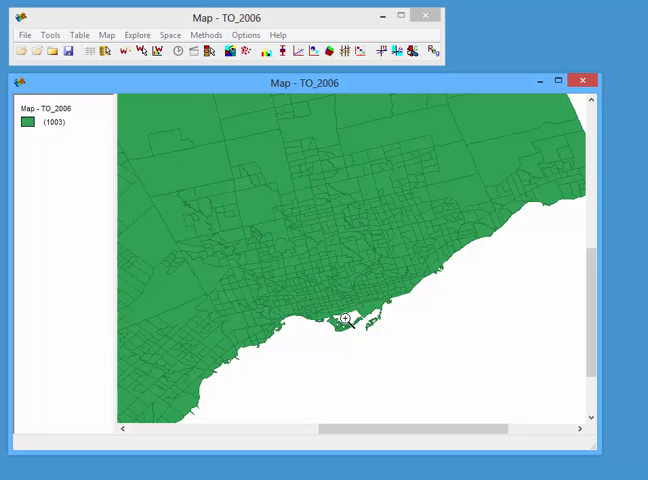
{"action": "mouse_move", "coordinate": [330, 252]}
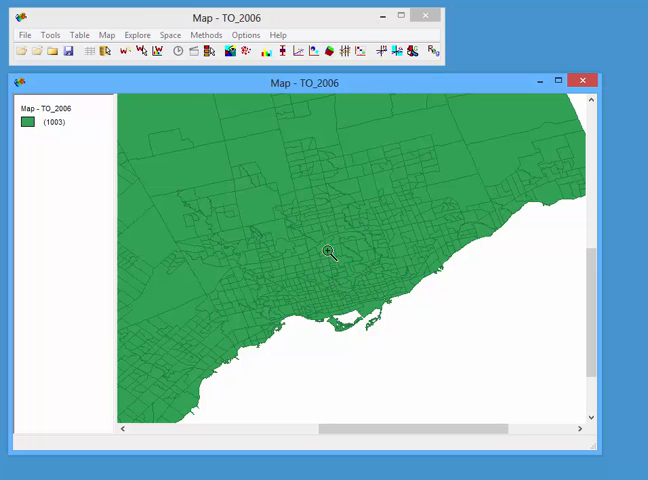
{"action": "mouse_move", "coordinate": [303, 150]}
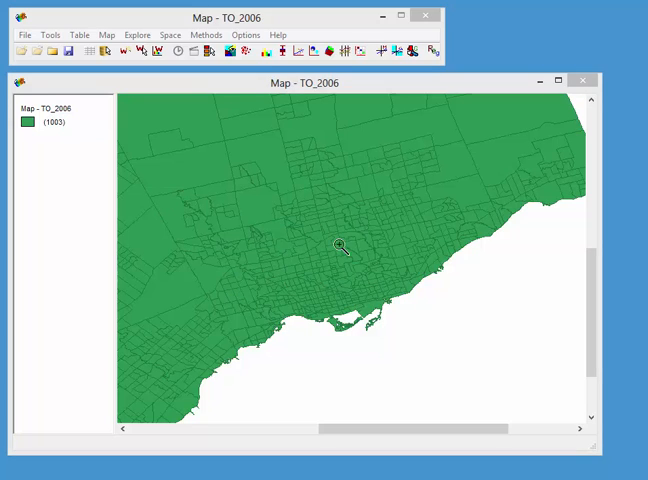
{"action": "mouse_move", "coordinate": [363, 256]}
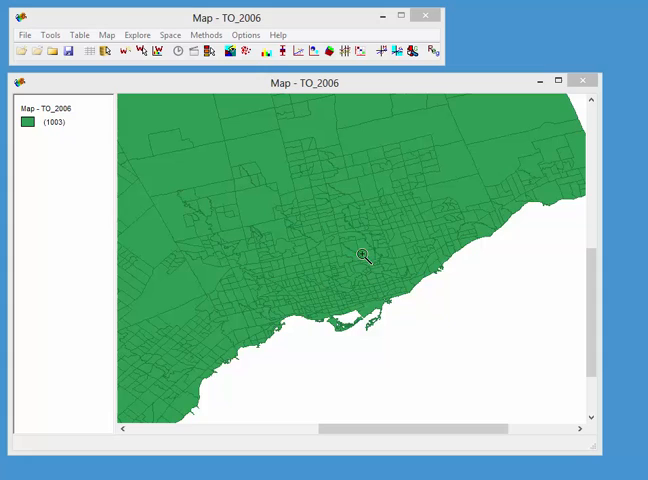
{"action": "mouse_move", "coordinate": [152, 125]}
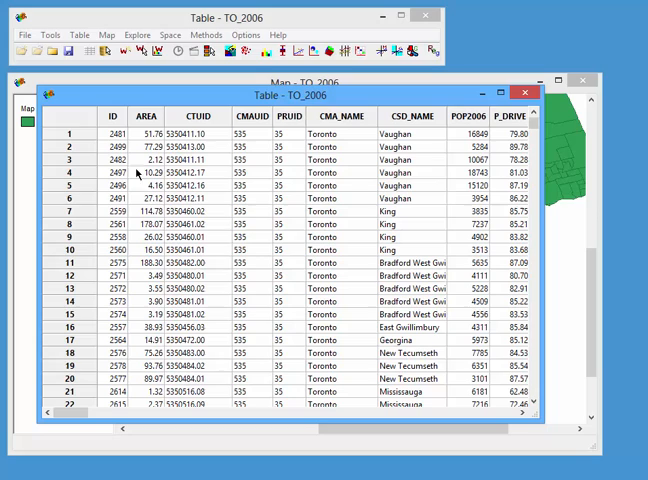
{"action": "mouse_move", "coordinate": [257, 155]}
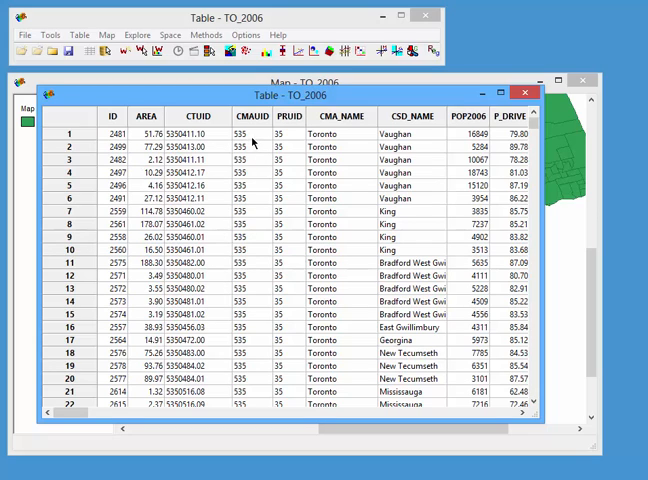
{"action": "mouse_move", "coordinate": [290, 140]}
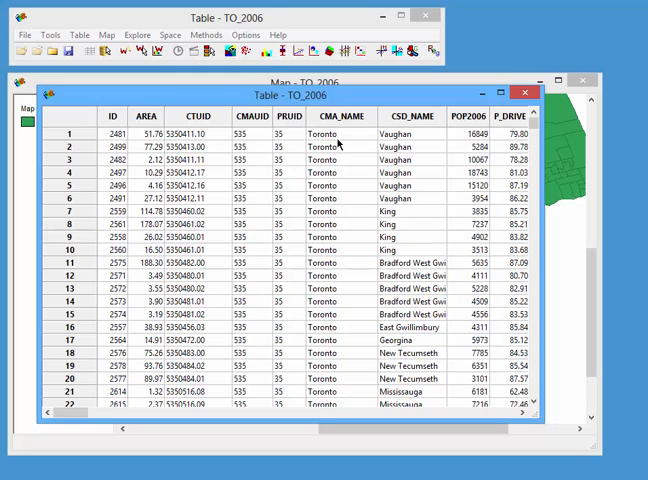
{"action": "mouse_move", "coordinate": [425, 128]}
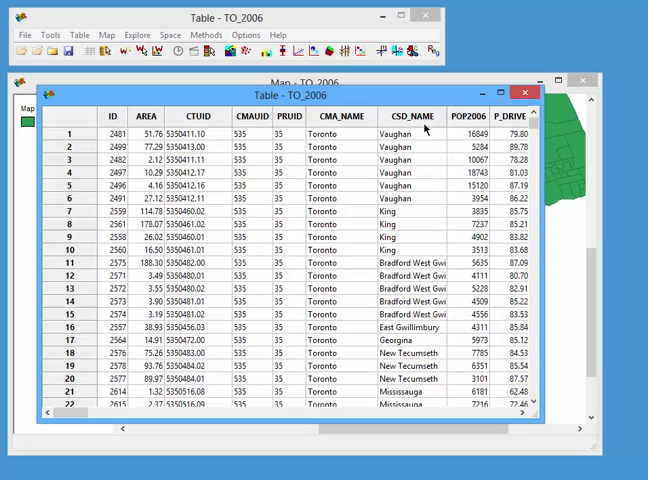
{"action": "mouse_move", "coordinate": [418, 167]}
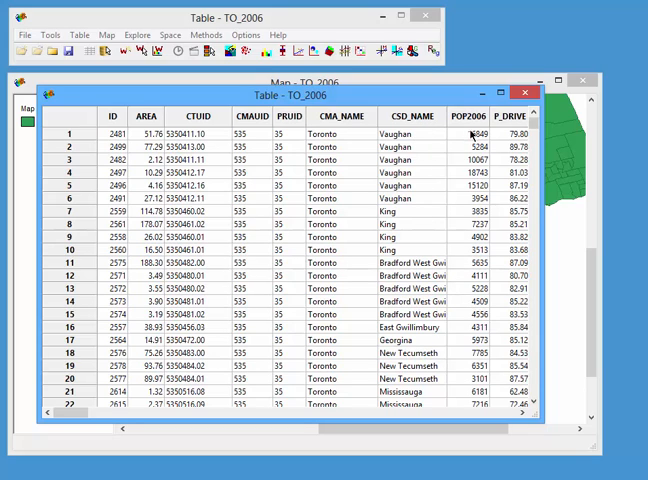
- Scroll the TO_2006 table through POP2006, P_DRIVE and dwelling fields, then close it
{"action": "scroll", "scroll_direction": "right", "scroll_amount": 3}
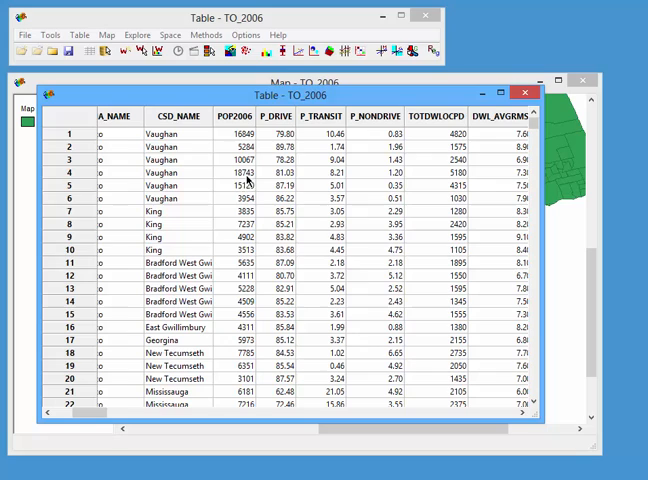
{"action": "mouse_move", "coordinate": [287, 192]}
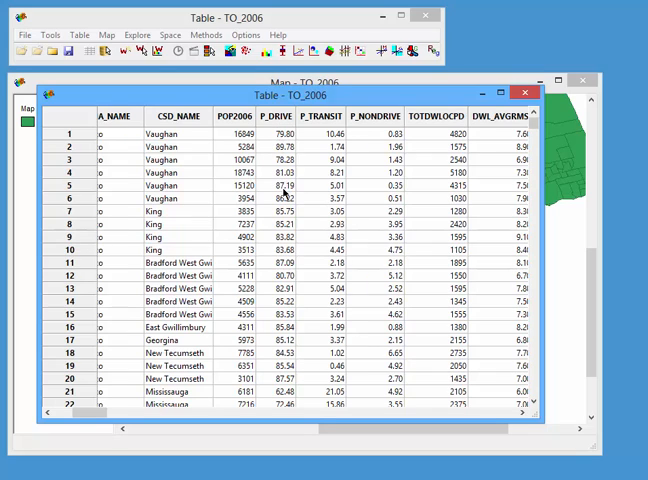
{"action": "mouse_move", "coordinate": [333, 155]}
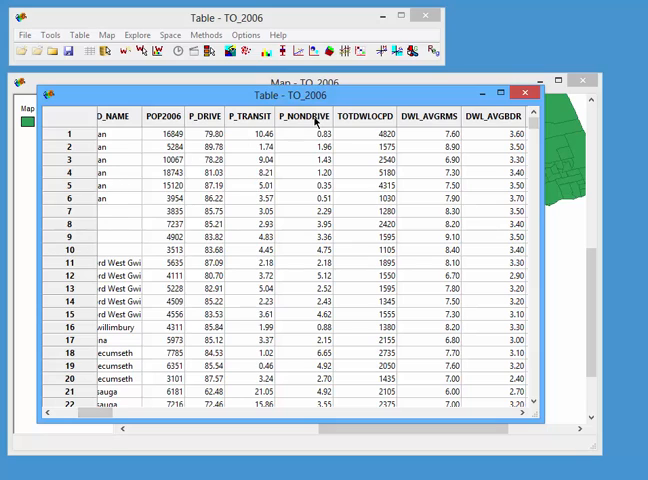
{"action": "mouse_move", "coordinate": [434, 124]}
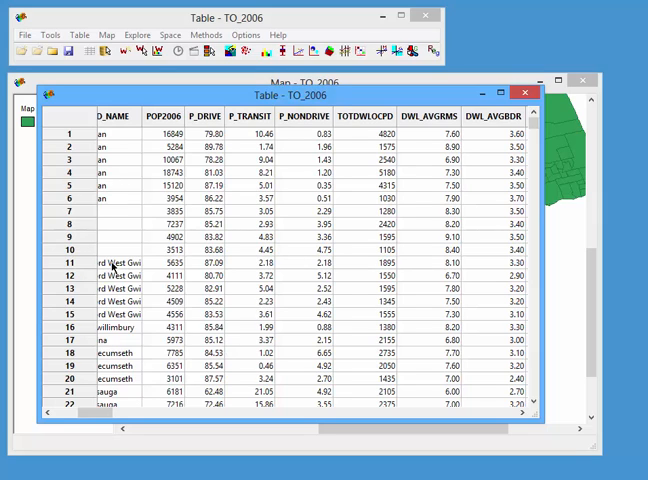
{"action": "mouse_move", "coordinate": [116, 266]}
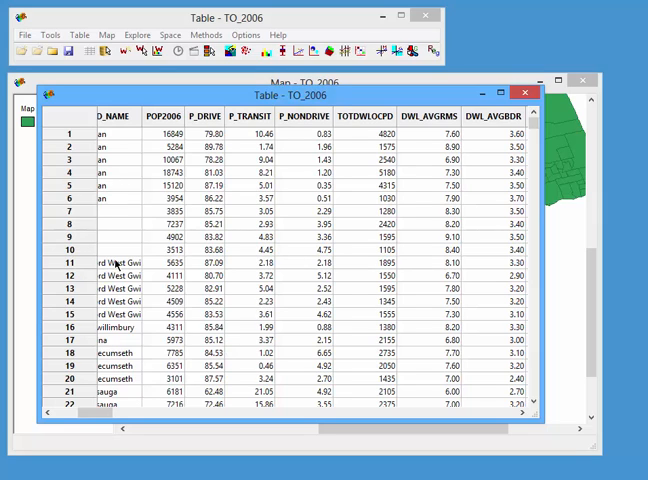
{"action": "left_click", "coordinate": [70, 263]}
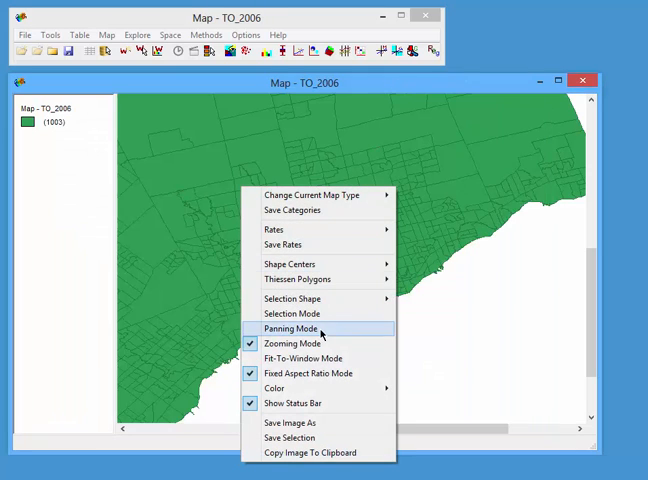
- Switch between panning and zooming on the tract map, then fit the whole map to the window
{"action": "left_click", "coordinate": [292, 328]}
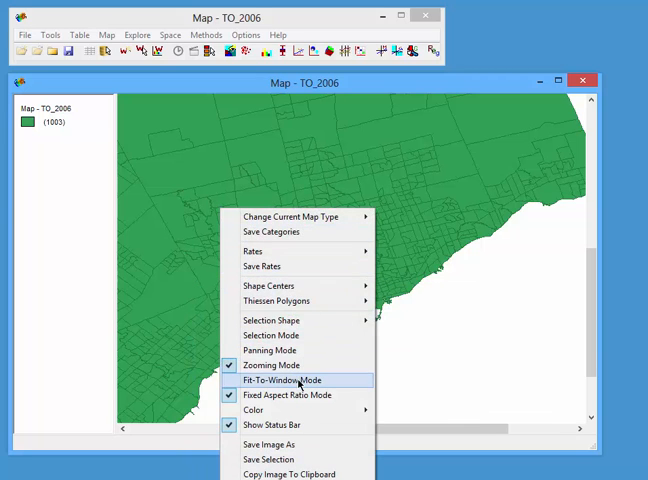
{"action": "left_click", "coordinate": [285, 380]}
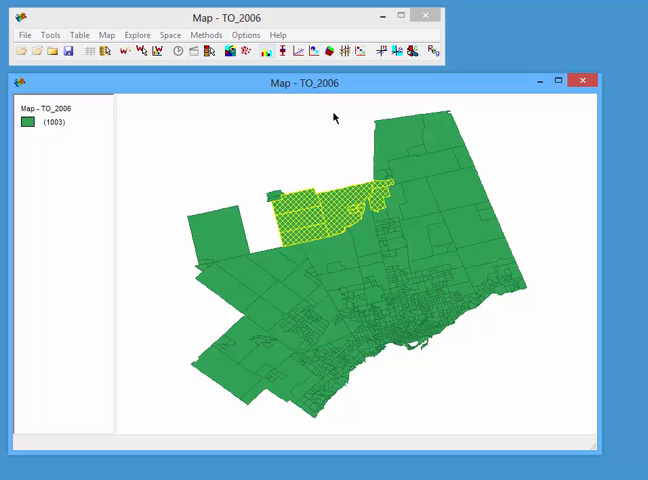
{"action": "mouse_move", "coordinate": [360, 98]}
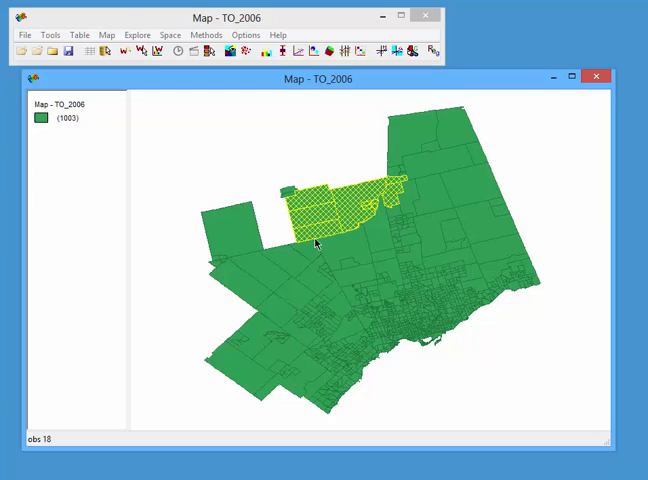
{"action": "mouse_move", "coordinate": [182, 145]}
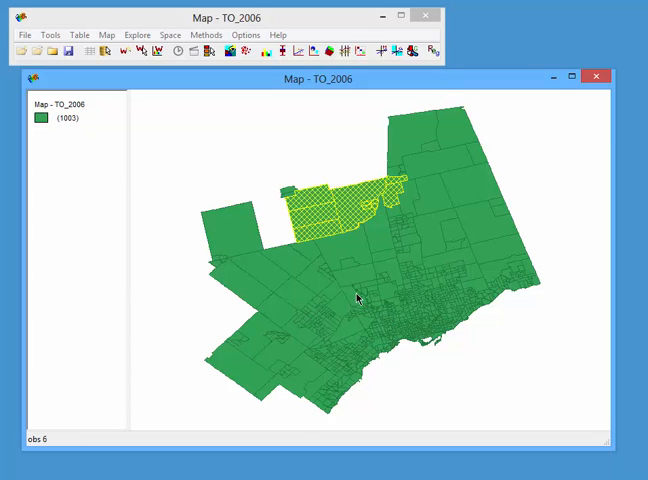
{"action": "right_click", "coordinate": [355, 299]}
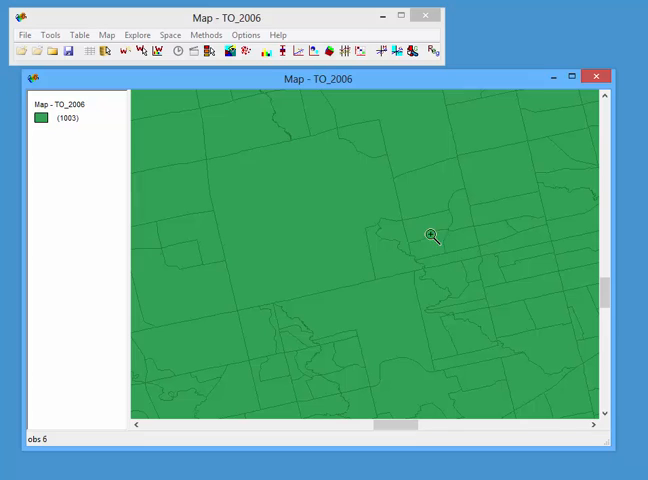
{"action": "mouse_move", "coordinate": [357, 220]}
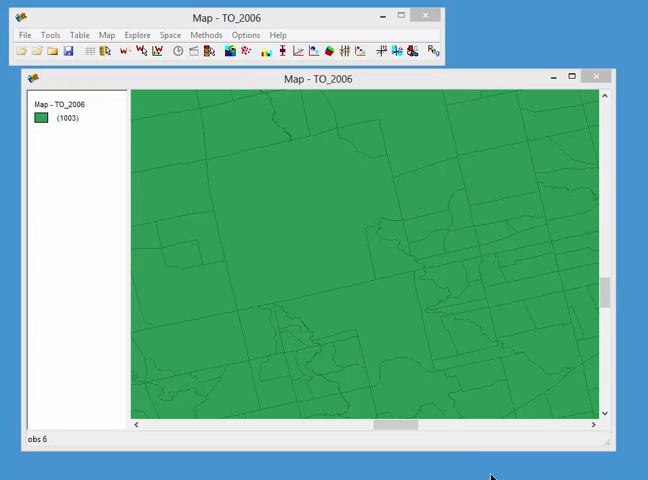
{"action": "right_click", "coordinate": [400, 327]}
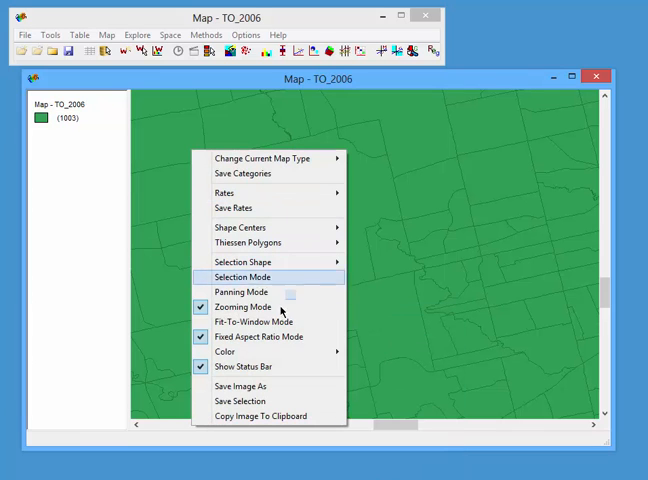
{"action": "mouse_move", "coordinate": [263, 321]}
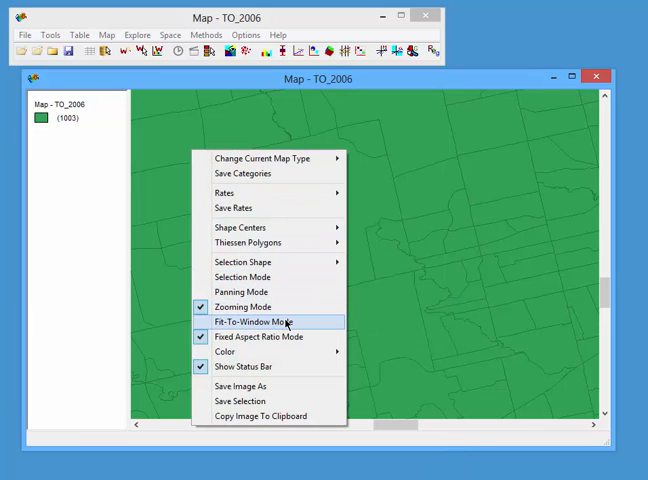
{"action": "left_click", "coordinate": [253, 321]}
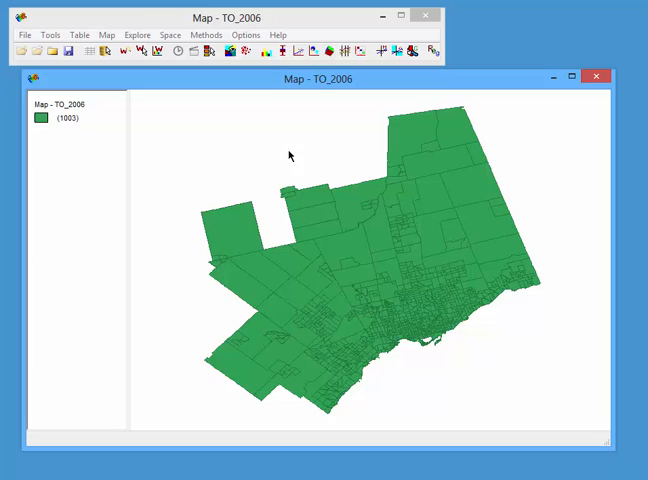
{"action": "mouse_move", "coordinate": [364, 166]}
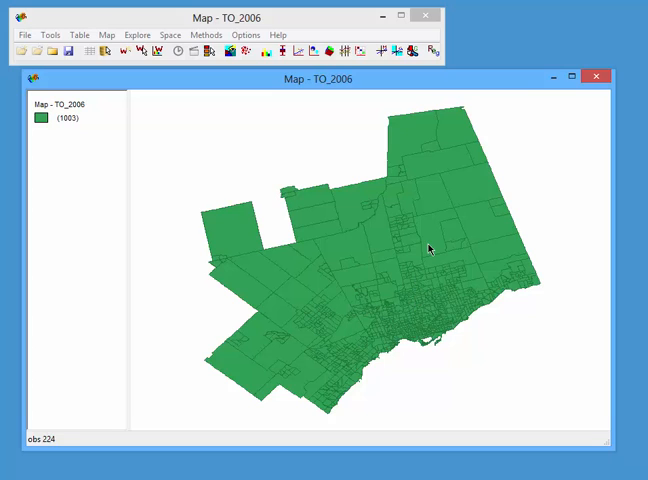
- Map POP2006 as a five-class quantile map of the Toronto tracts
{"action": "left_click", "coordinate": [106, 35]}
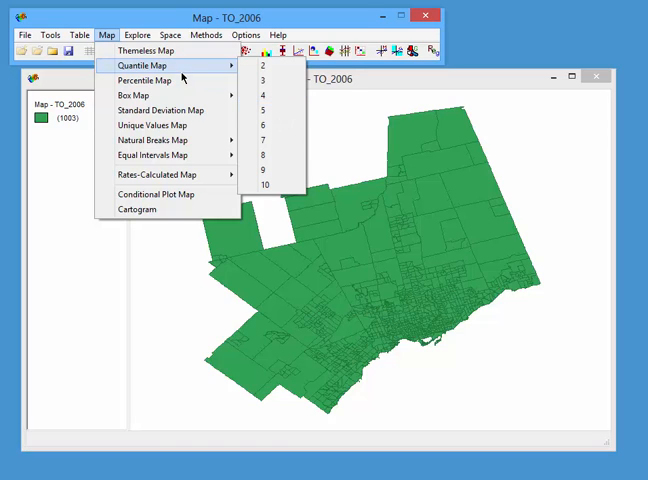
{"action": "mouse_move", "coordinate": [146, 80]}
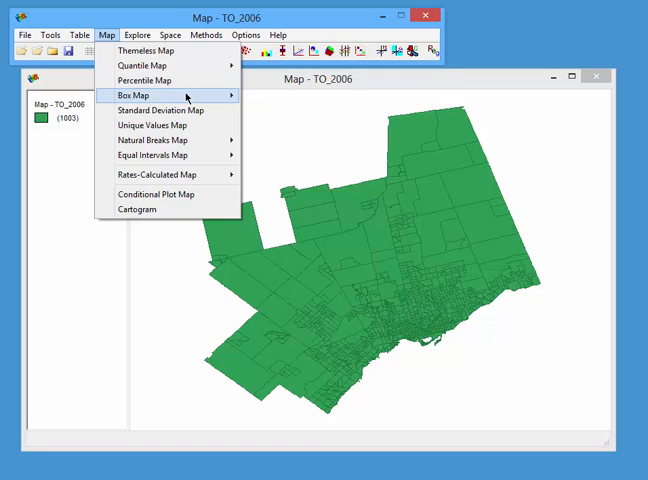
{"action": "left_click", "coordinate": [132, 95]}
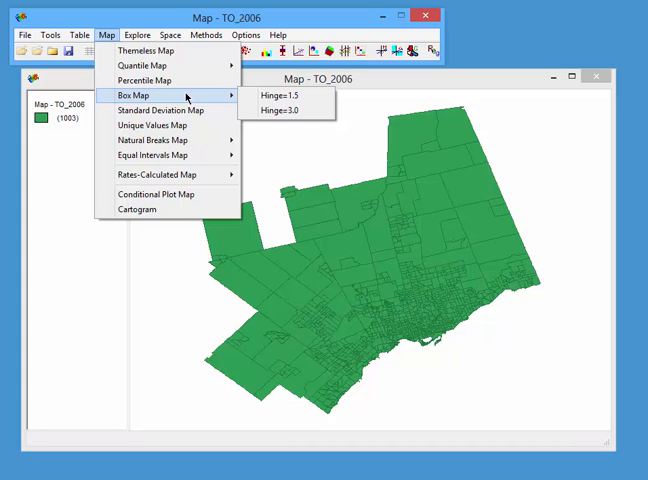
{"action": "mouse_move", "coordinate": [165, 110]}
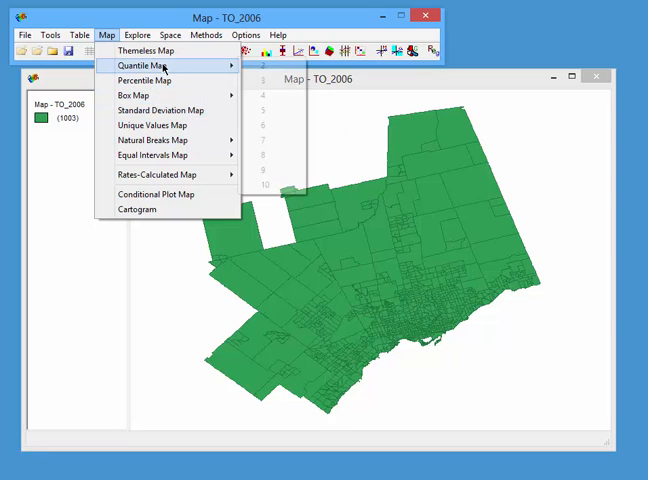
{"action": "mouse_move", "coordinate": [270, 110]}
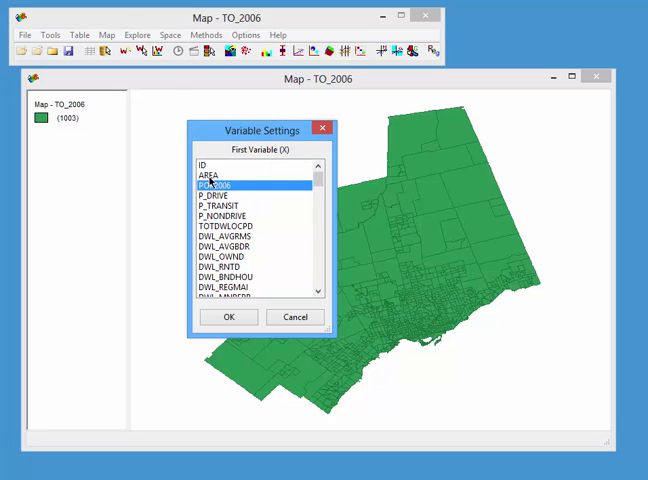
{"action": "left_click", "coordinate": [228, 317]}
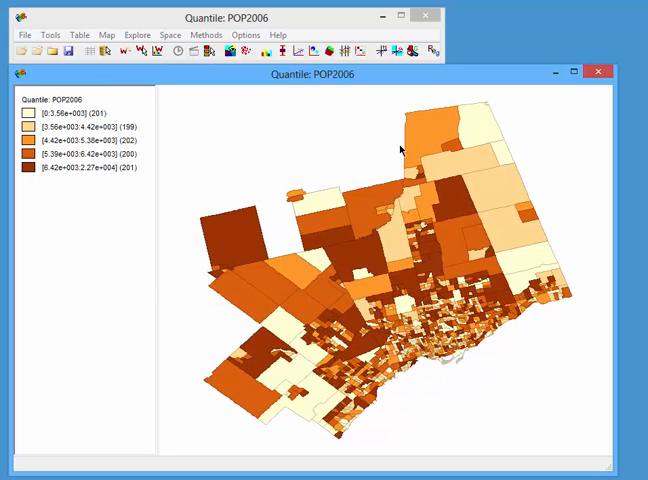
{"action": "mouse_move", "coordinate": [83, 153]}
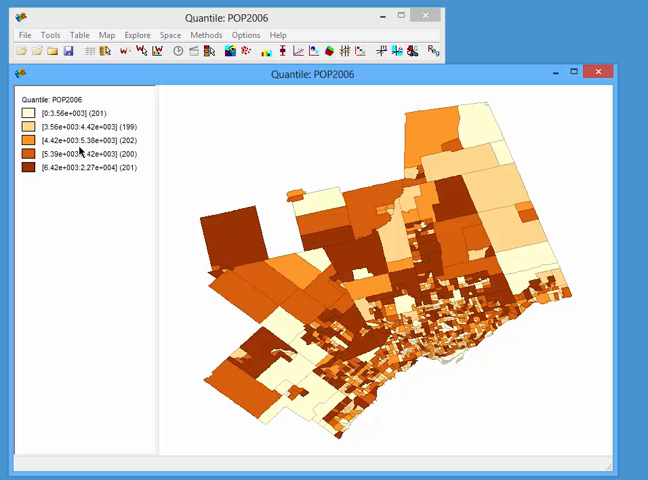
{"action": "mouse_move", "coordinate": [74, 173]}
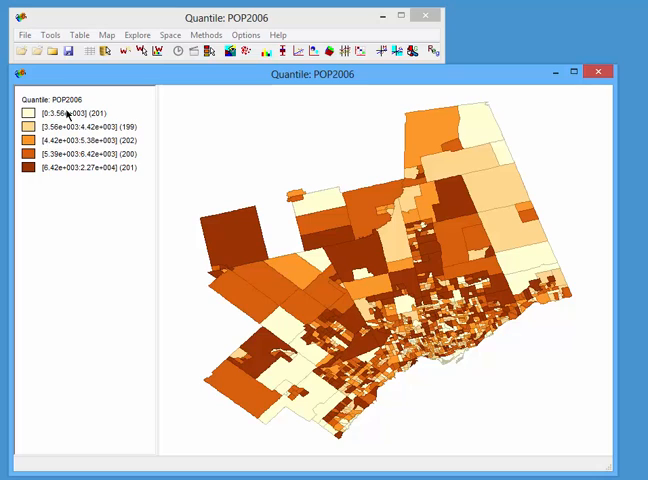
{"action": "mouse_move", "coordinate": [37, 176]}
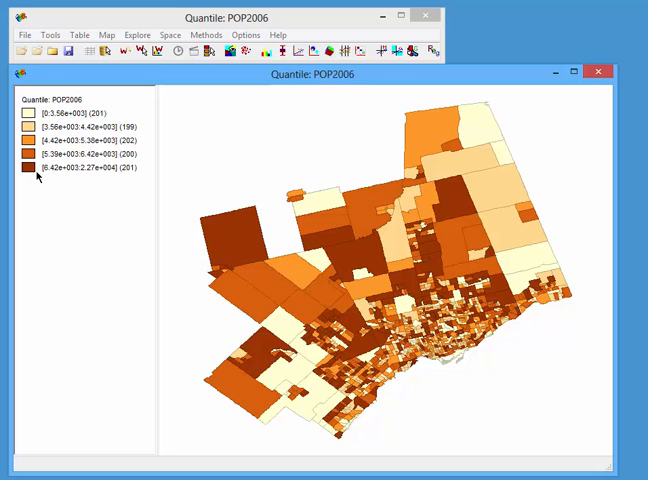
{"action": "mouse_move", "coordinate": [18, 172]}
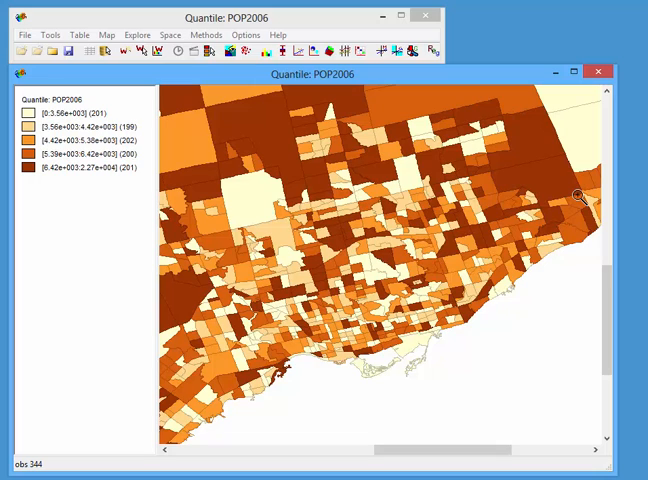
{"action": "mouse_move", "coordinate": [538, 168]}
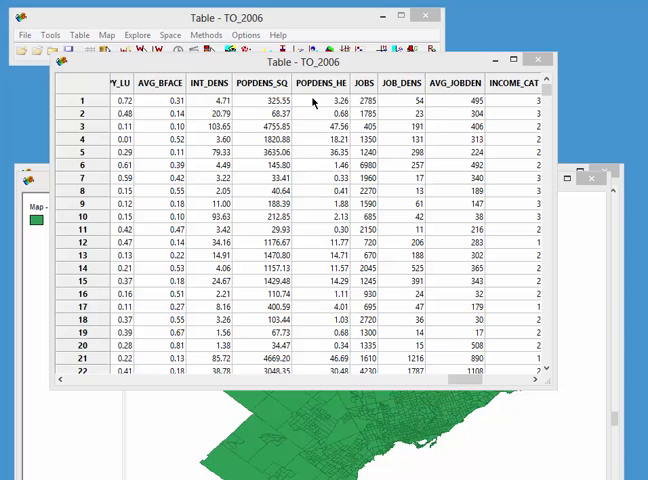
{"action": "mouse_move", "coordinate": [316, 103]}
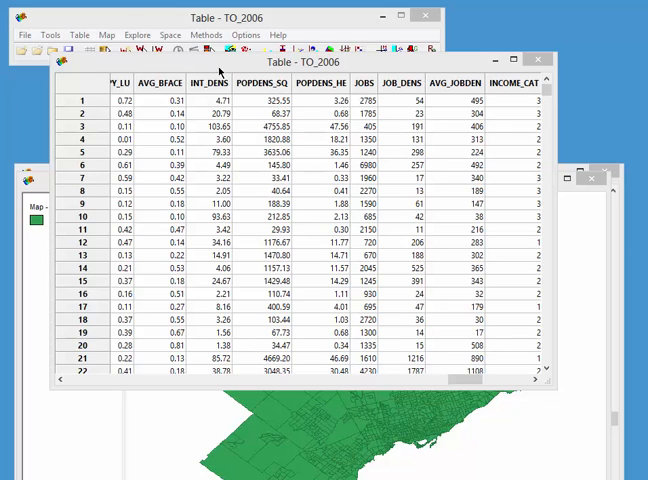
- Pick POPDENS_SQ from the variable list to map it as a percentile map
{"action": "left_click", "coordinate": [106, 35]}
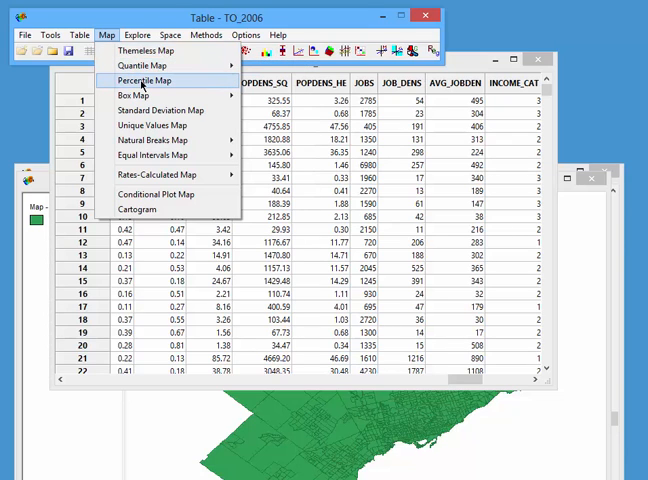
{"action": "left_click", "coordinate": [143, 80]}
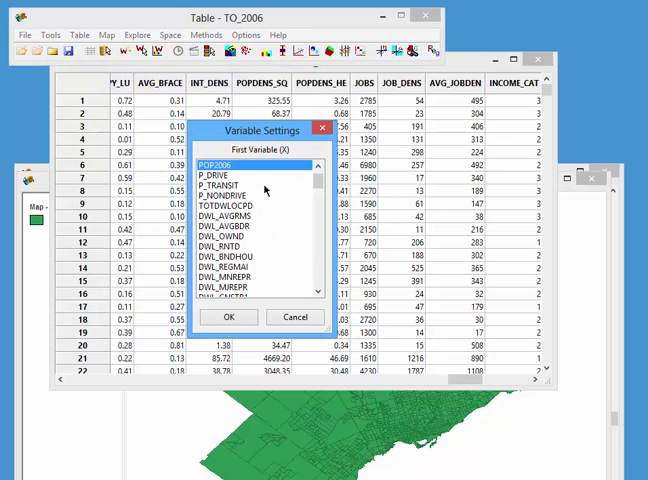
{"action": "scroll", "scroll_direction": "down", "scroll_amount": 3}
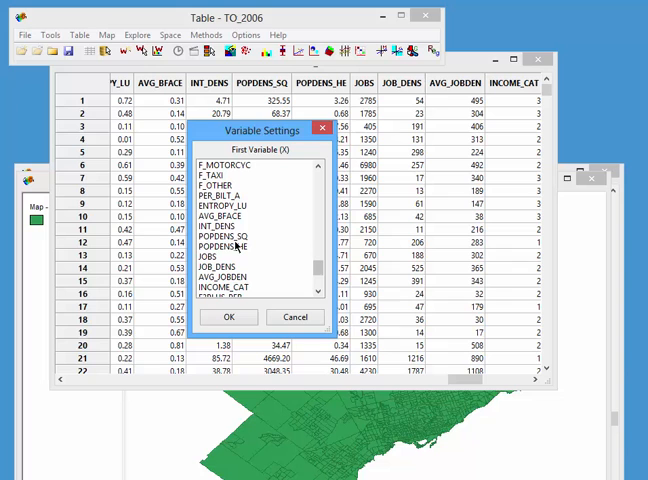
{"action": "left_click", "coordinate": [229, 317]}
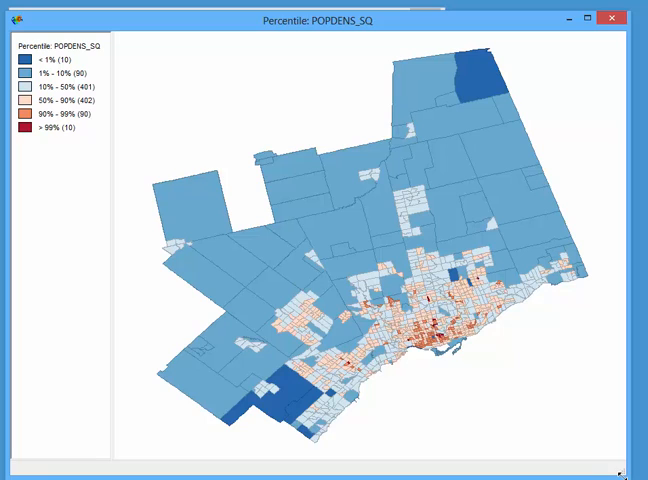
{"action": "mouse_move", "coordinate": [222, 451]}
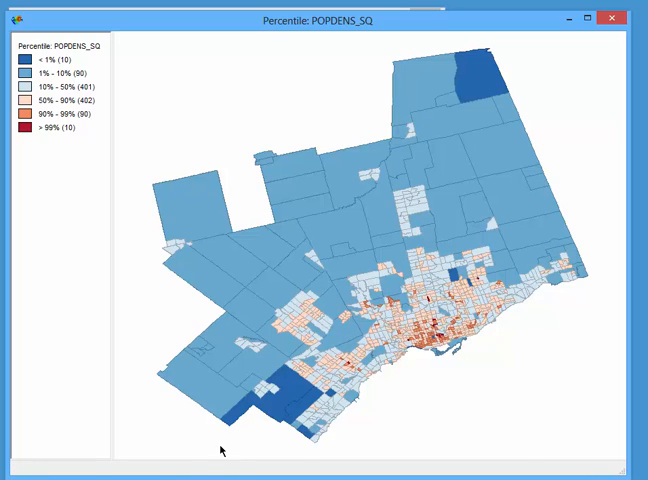
{"action": "mouse_move", "coordinate": [106, 184]}
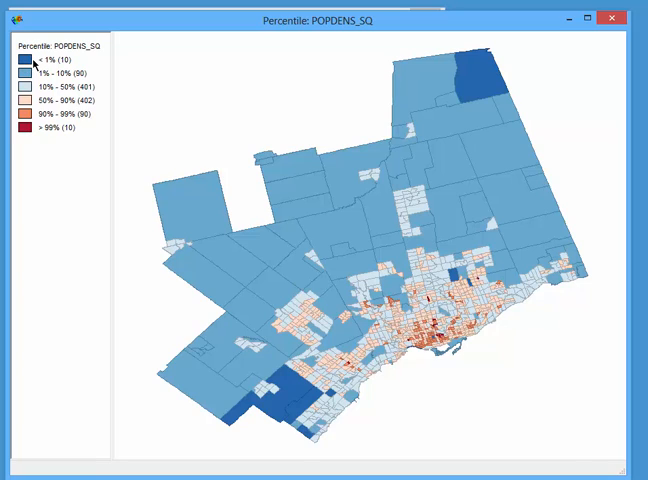
{"action": "mouse_move", "coordinate": [45, 75]}
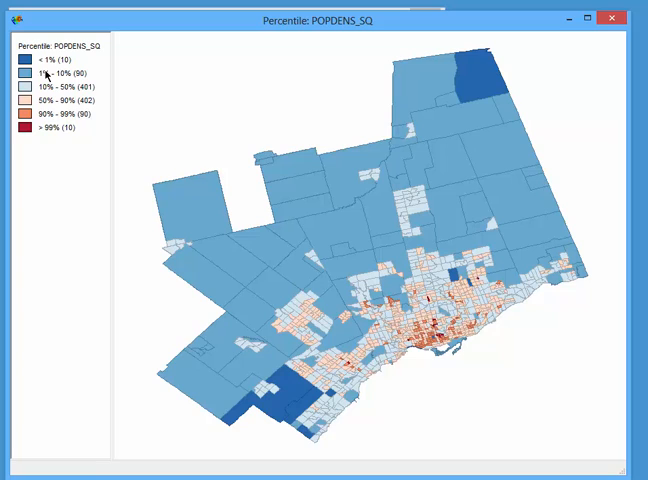
{"action": "mouse_move", "coordinate": [42, 142]}
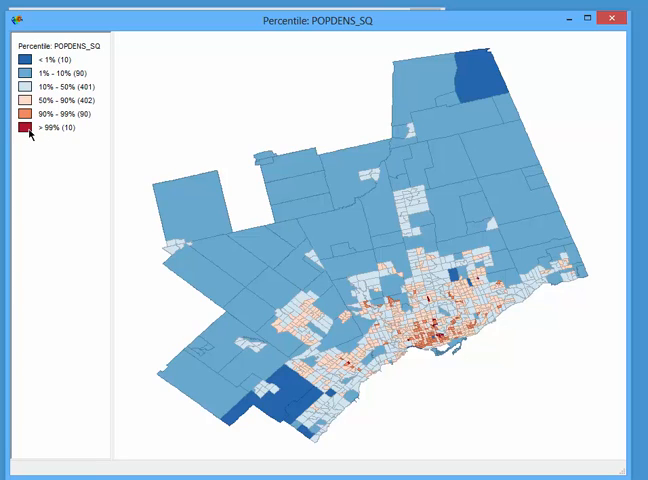
{"action": "mouse_move", "coordinate": [28, 103]}
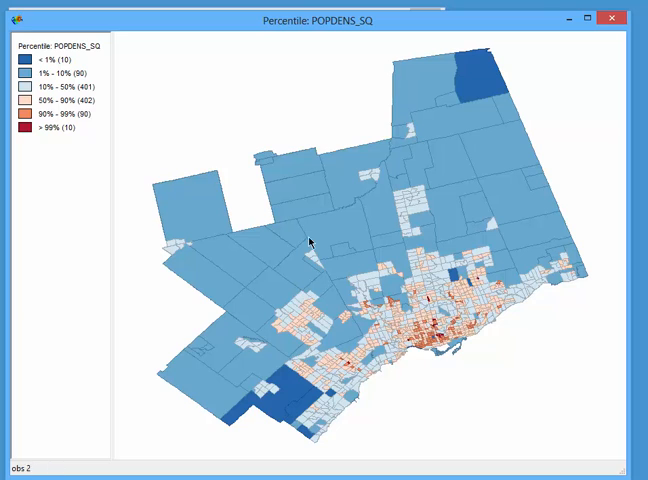
- Turn on Zooming Mode and box-zoom into the downtown Toronto core
{"action": "right_click", "coordinate": [309, 243]}
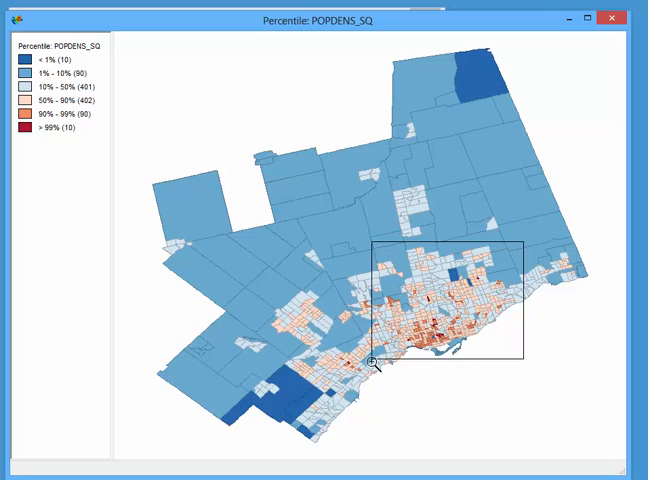
{"action": "left_click", "coordinate": [378, 363]}
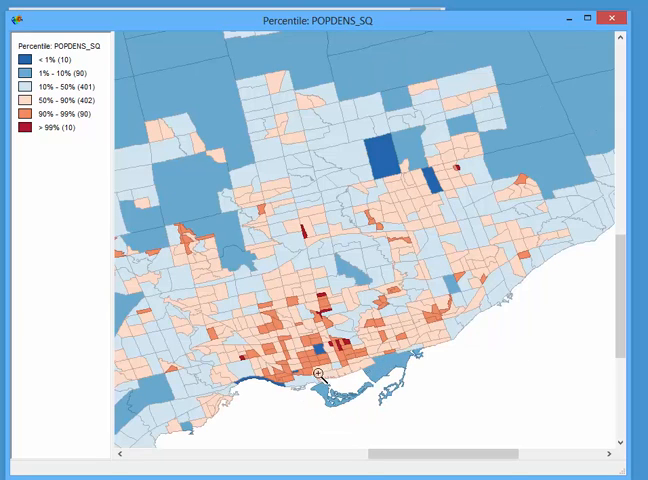
{"action": "mouse_move", "coordinate": [563, 157]}
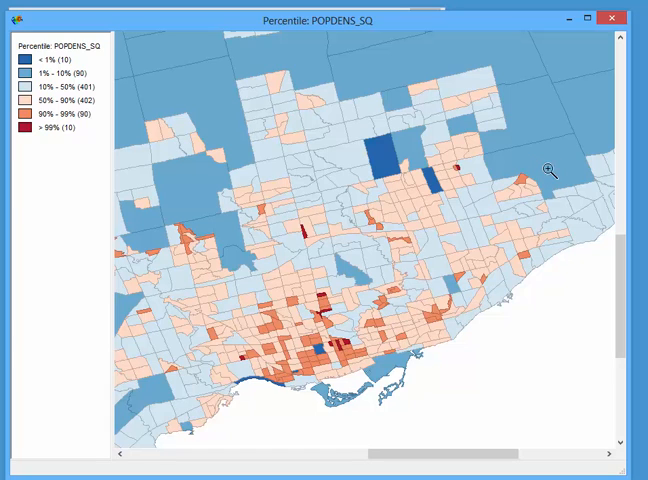
{"action": "mouse_move", "coordinate": [335, 348]}
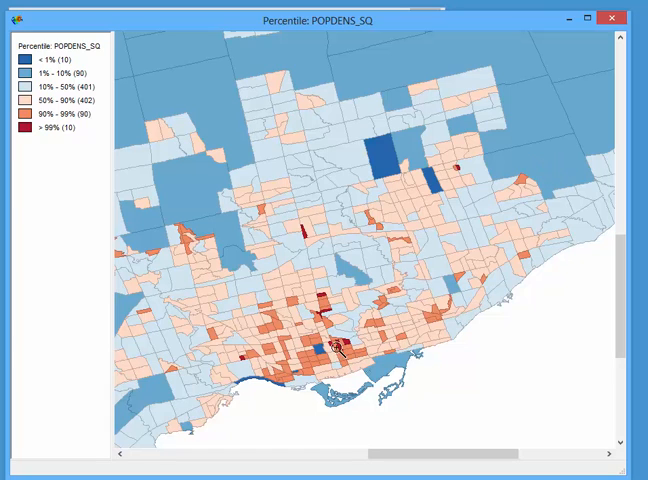
{"action": "left_click_drag", "start_coordinate": [333, 345], "coordinate": [374, 360]}
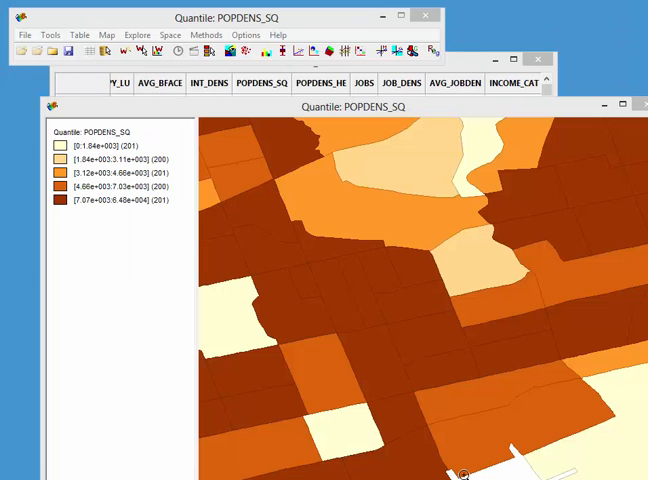
{"action": "mouse_move", "coordinate": [91, 181]}
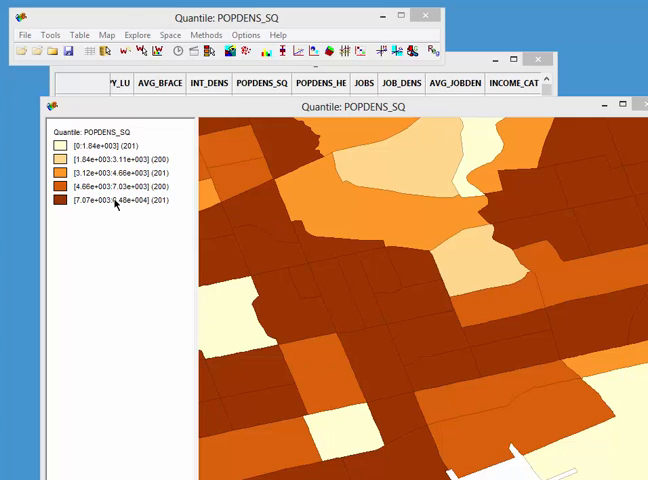
{"action": "mouse_move", "coordinate": [100, 167]}
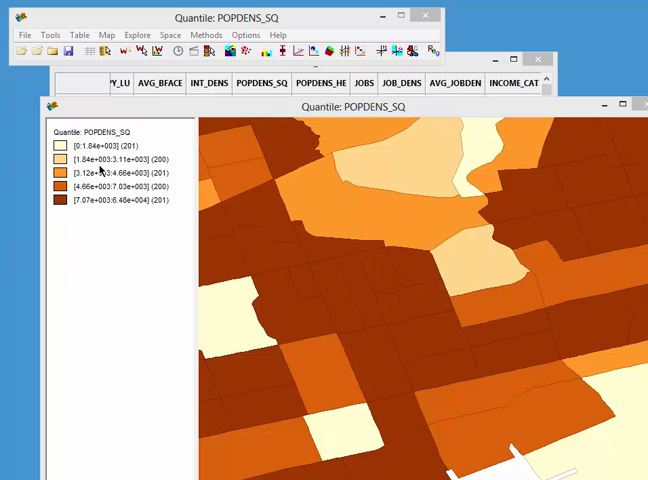
{"action": "mouse_move", "coordinate": [96, 171]}
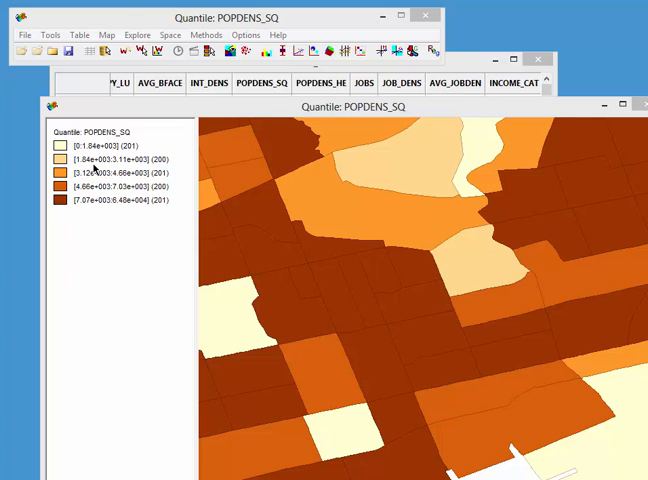
{"action": "mouse_move", "coordinate": [113, 168]}
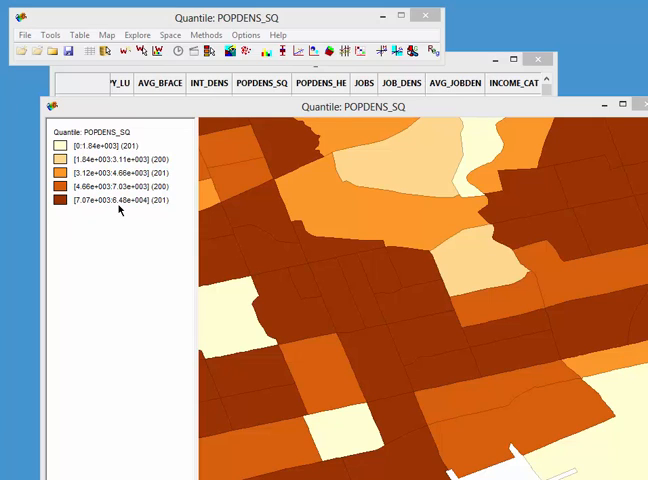
- Change the POPDENS_SQ map to 5 natural breaks classes, then open the legend options
{"action": "right_click", "coordinate": [270, 200]}
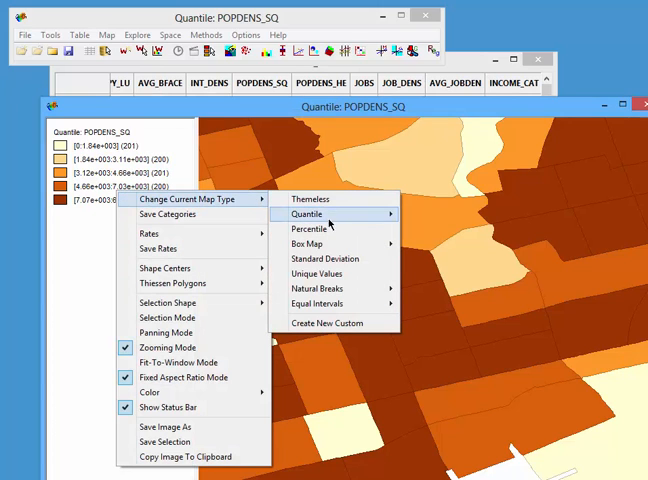
{"action": "mouse_move", "coordinate": [320, 291]}
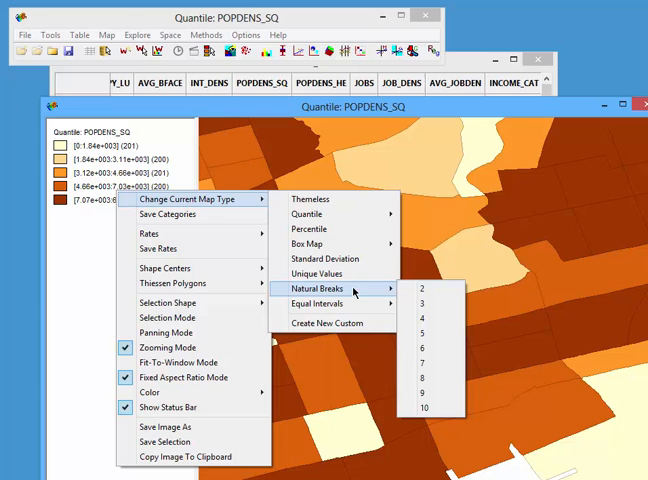
{"action": "left_click", "coordinate": [420, 333]}
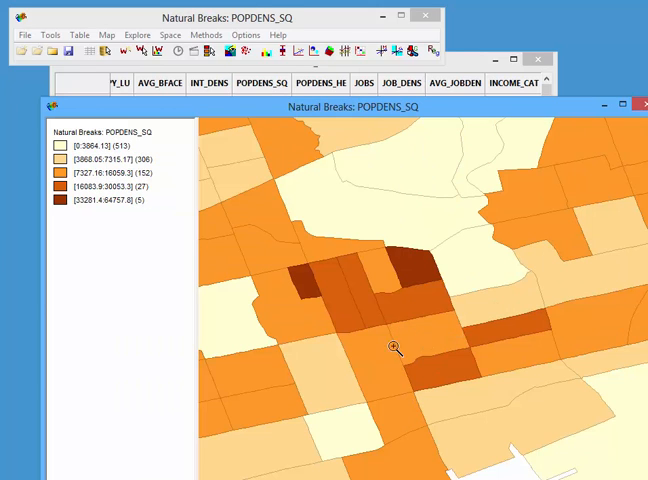
{"action": "mouse_move", "coordinate": [355, 233]}
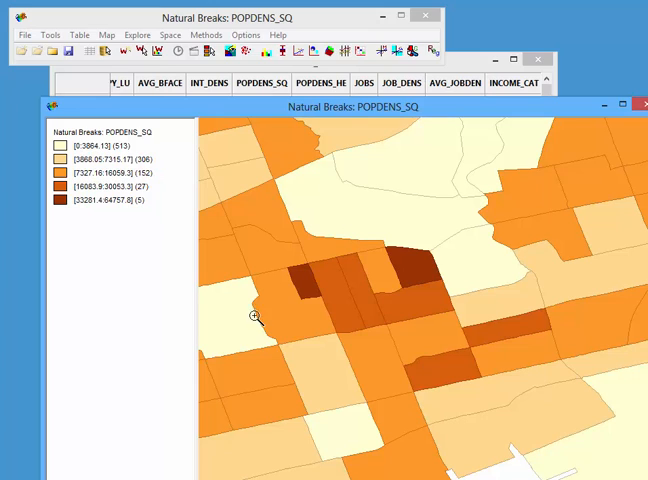
{"action": "mouse_move", "coordinate": [139, 208]}
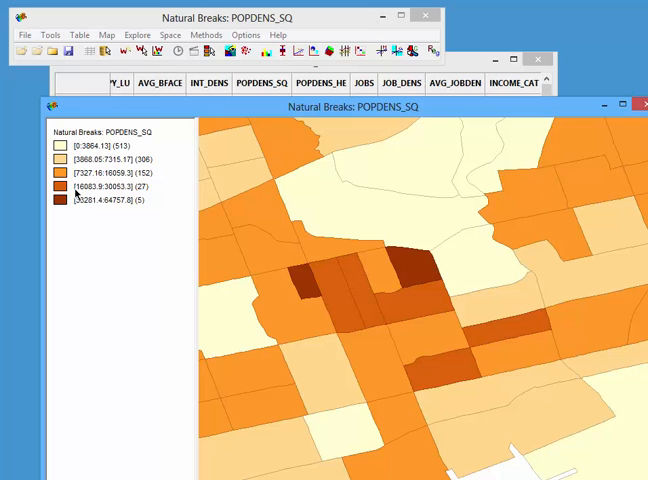
{"action": "mouse_move", "coordinate": [92, 192]}
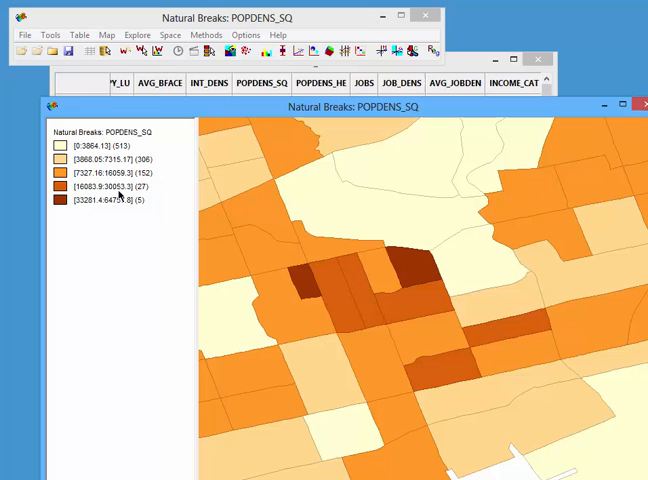
{"action": "mouse_move", "coordinate": [124, 196]}
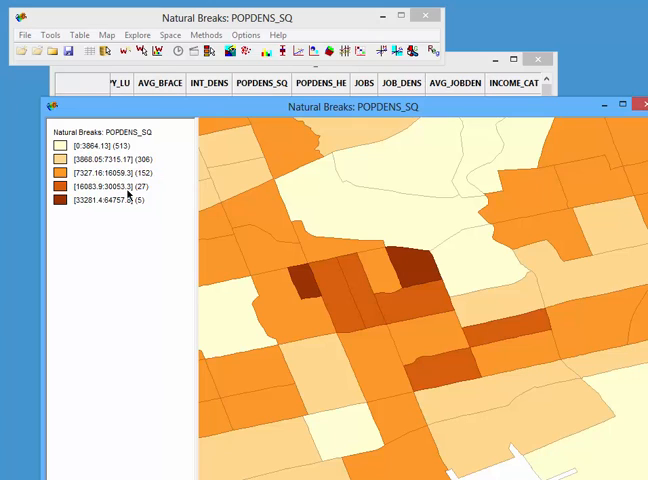
{"action": "mouse_move", "coordinate": [131, 187]}
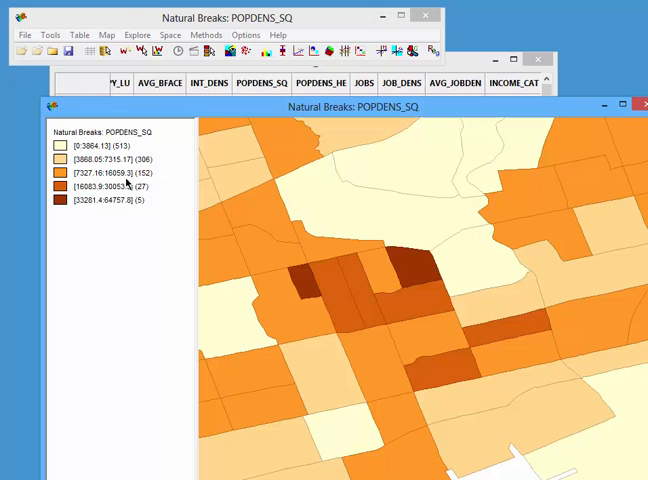
{"action": "right_click", "coordinate": [128, 185]}
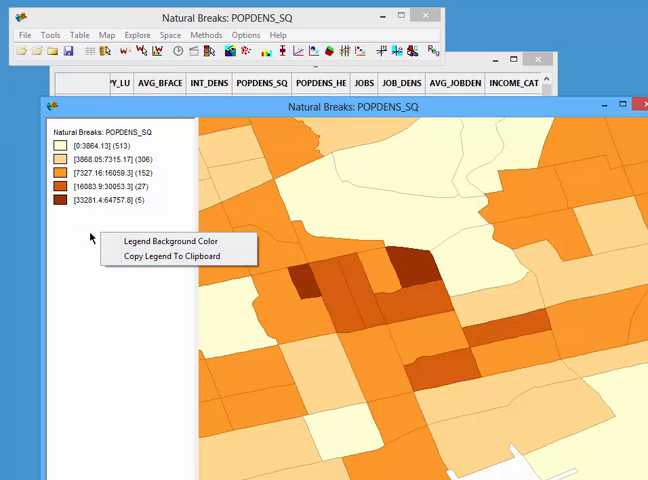
{"action": "mouse_move", "coordinate": [114, 228]}
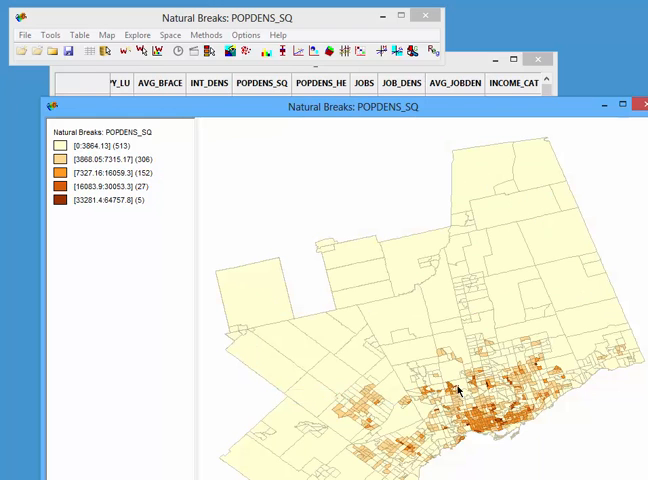
{"action": "mouse_move", "coordinate": [527, 424]}
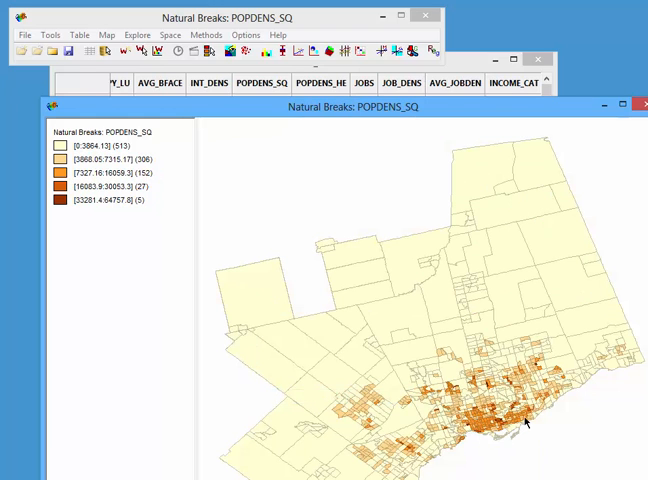
- Put the POPDENS_SQ natural breaks map into Panning Mode
{"action": "right_click", "coordinate": [527, 424]}
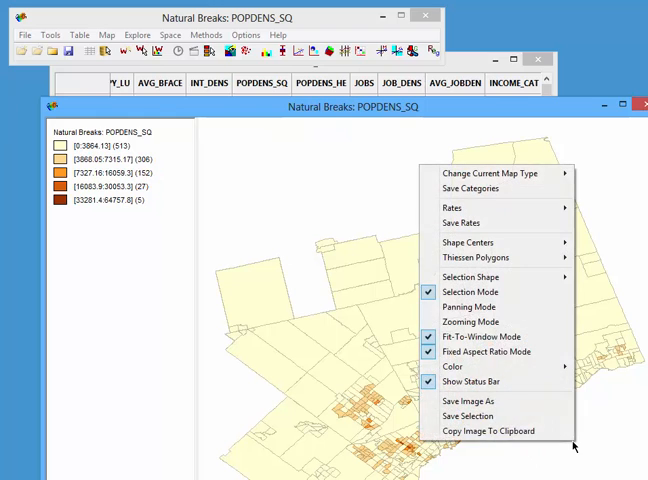
{"action": "mouse_move", "coordinate": [486, 291]}
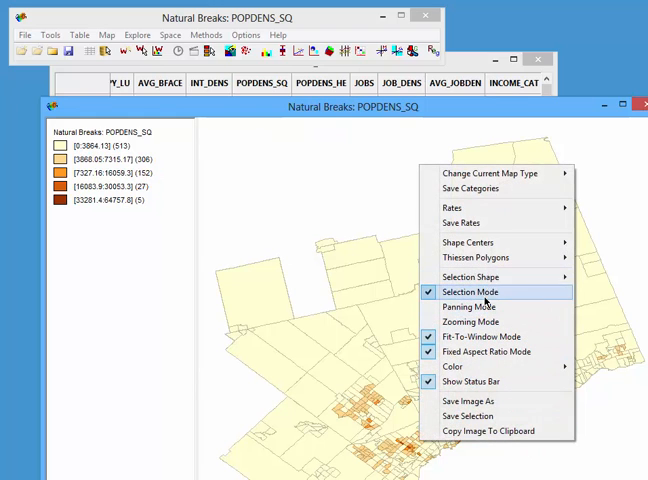
{"action": "mouse_move", "coordinate": [470, 321]}
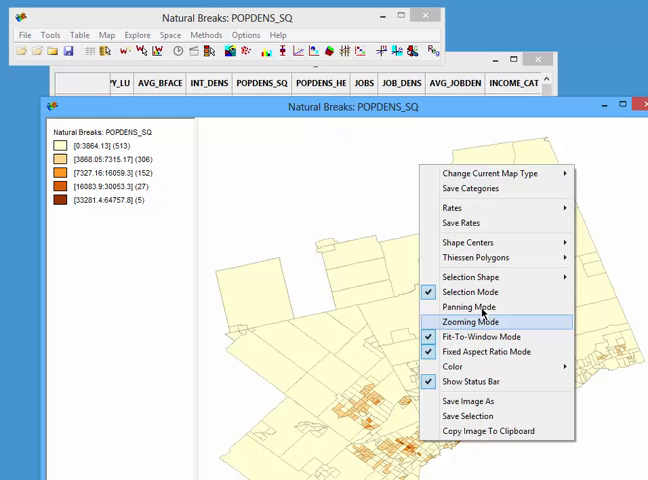
{"action": "mouse_move", "coordinate": [470, 307]}
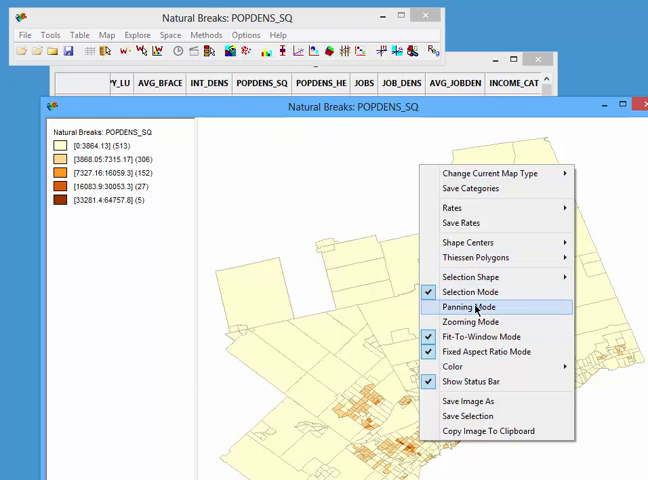
{"action": "left_click", "coordinate": [473, 307]}
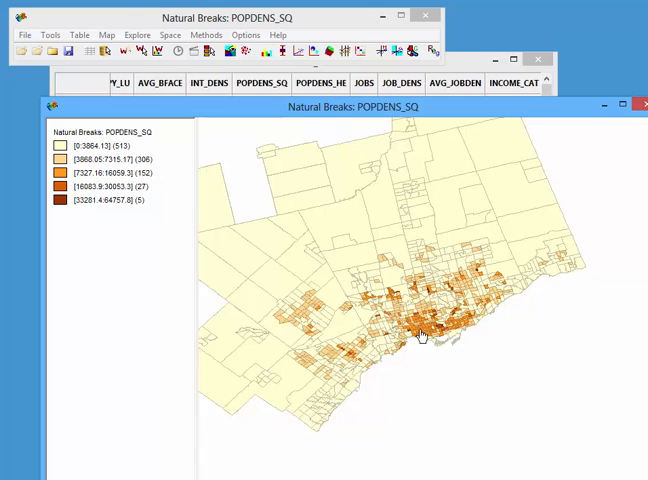
{"action": "mouse_move", "coordinate": [497, 323]}
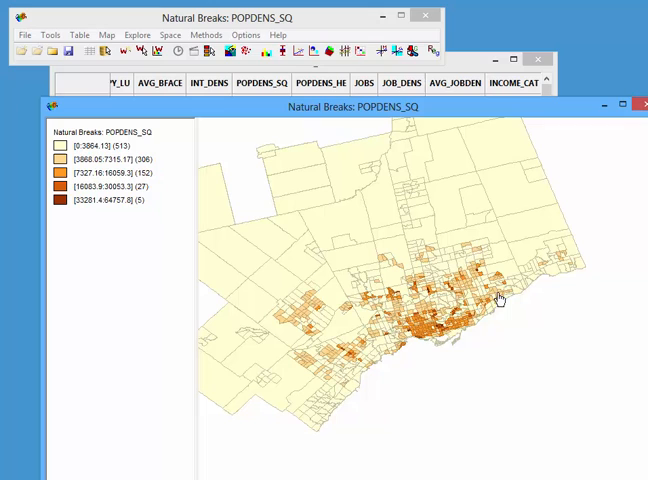
{"action": "mouse_move", "coordinate": [445, 328]}
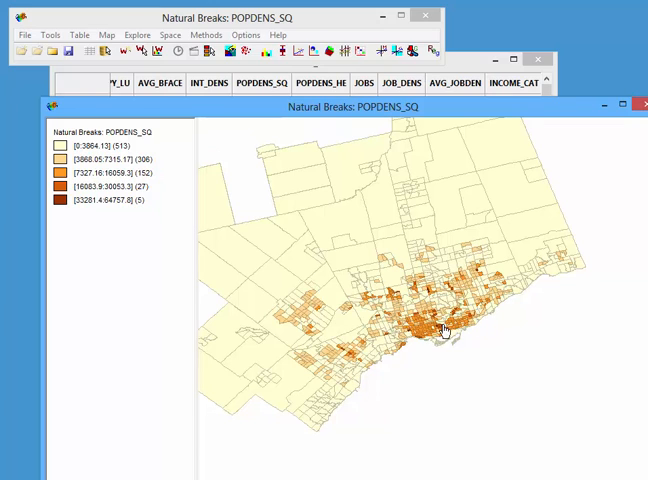
{"action": "mouse_move", "coordinate": [360, 327]}
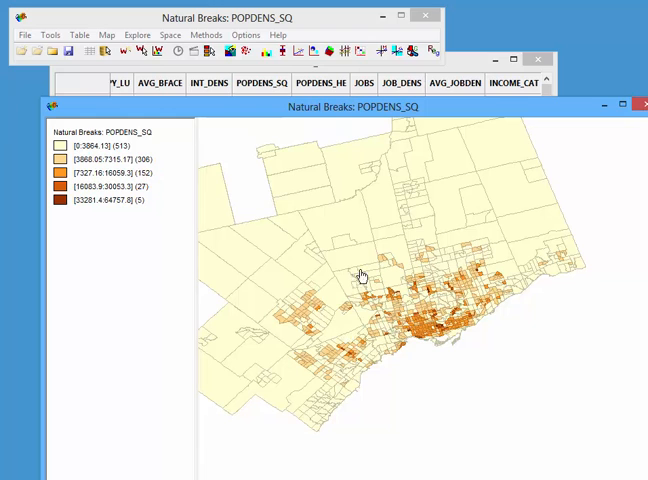
- Open the map's options list to change POPDENS_SQ to a 5-class quantile map
{"action": "right_click", "coordinate": [363, 275]}
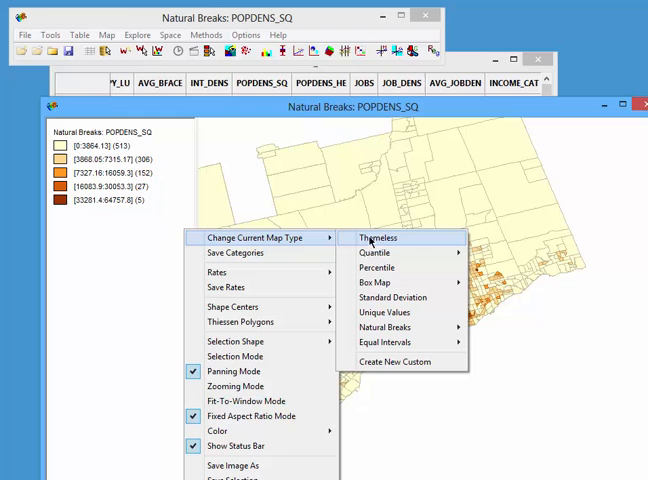
{"action": "mouse_move", "coordinate": [375, 252]}
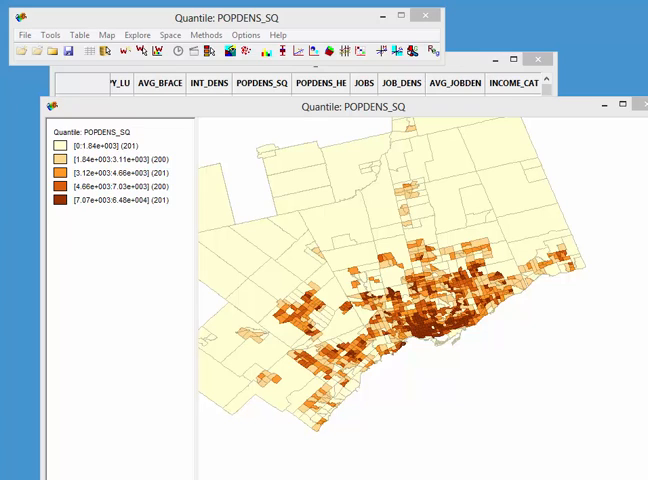
{"action": "mouse_move", "coordinate": [6, 202]}
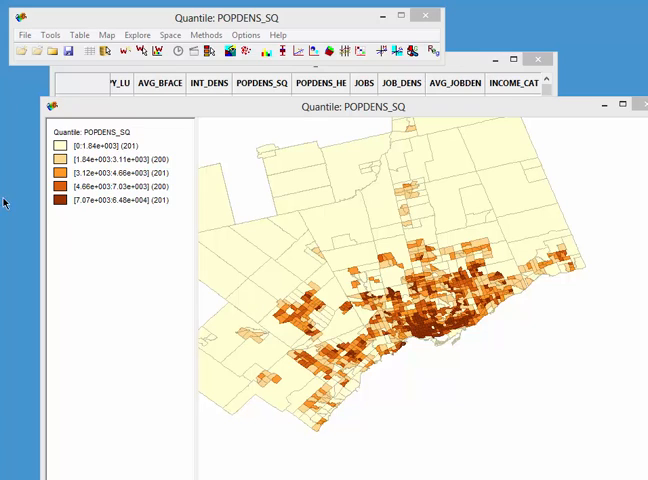
- Add a real variable named mypopdens before ID in Variable Calculation
{"action": "left_click", "coordinate": [79, 35]}
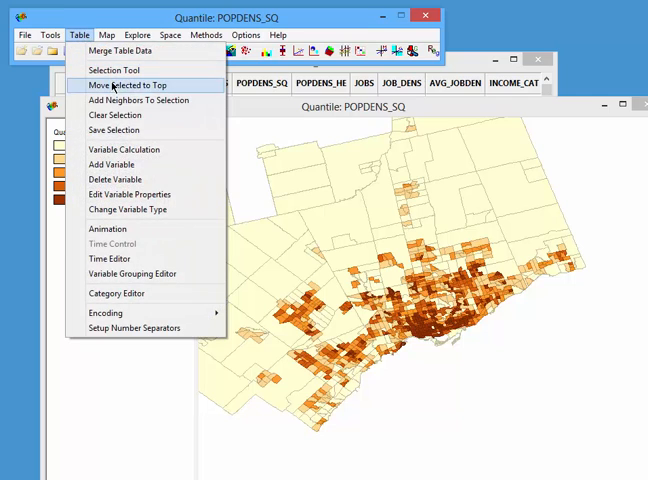
{"action": "mouse_move", "coordinate": [125, 149]}
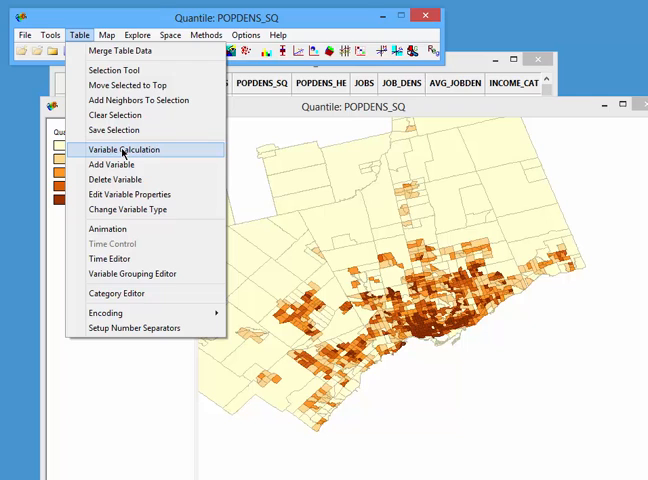
{"action": "left_click", "coordinate": [124, 149]}
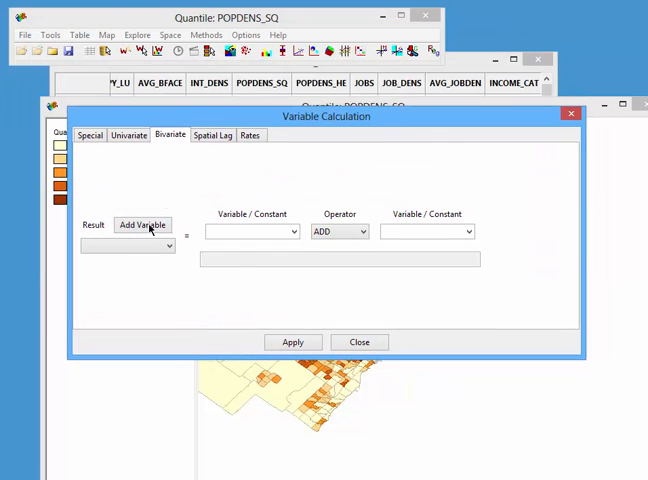
{"action": "left_click", "coordinate": [142, 225]}
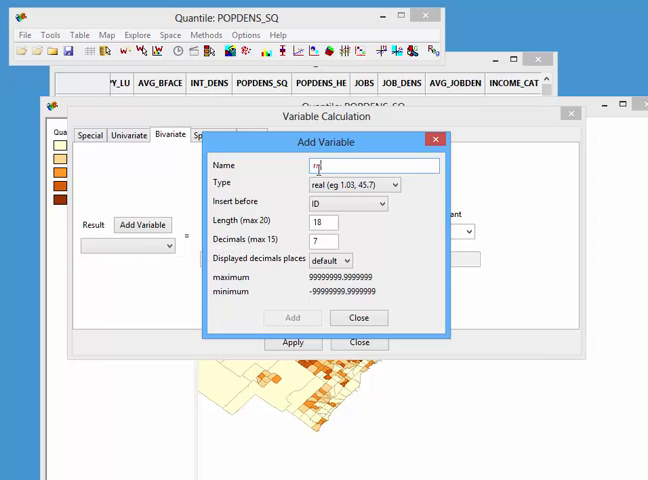
{"action": "type", "text": "ypopdens"}
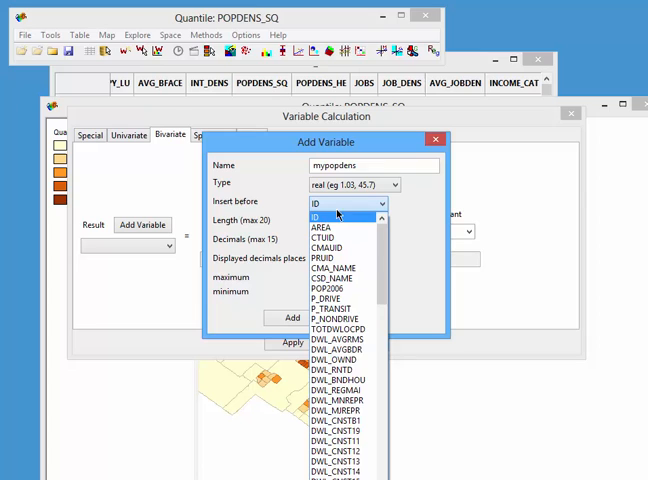
{"action": "left_click", "coordinate": [344, 204]}
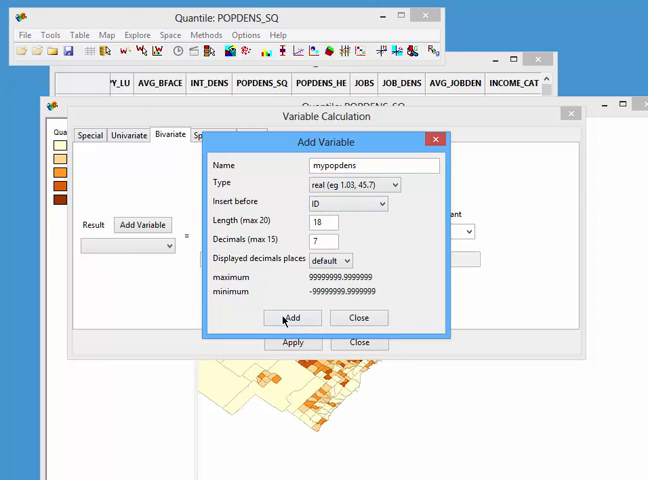
{"action": "left_click", "coordinate": [292, 317]}
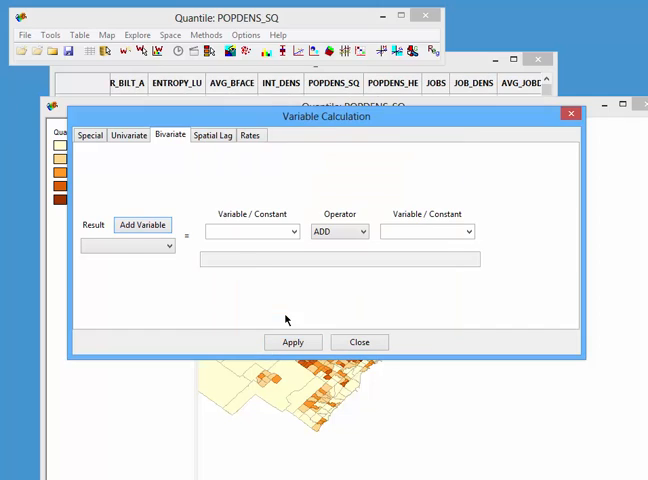
- Compute MYPOPDENS as POP2006 divided by AREA and apply it
{"action": "left_click", "coordinate": [294, 231]}
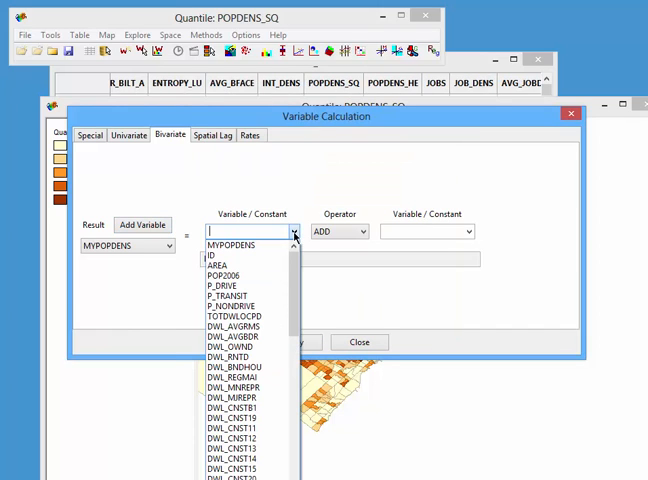
{"action": "left_click", "coordinate": [222, 275]}
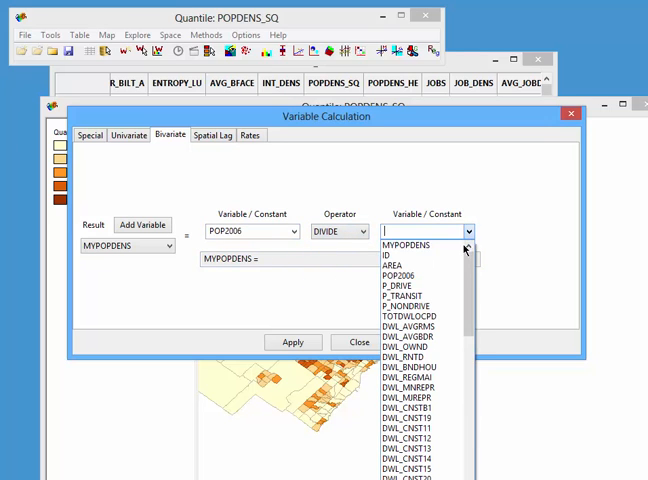
{"action": "left_click", "coordinate": [398, 265]}
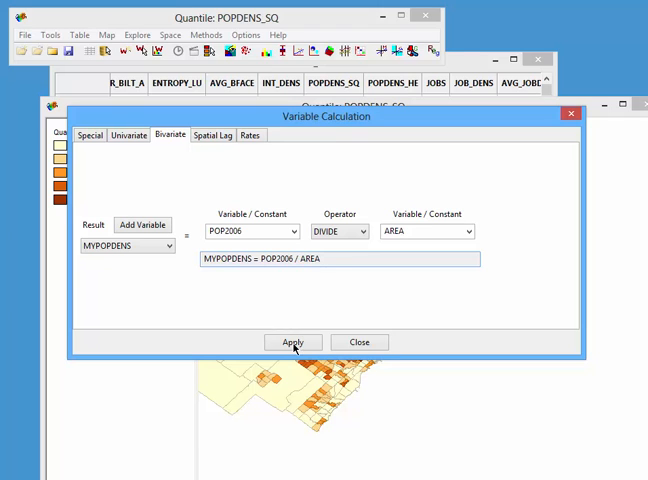
{"action": "left_click", "coordinate": [292, 342]}
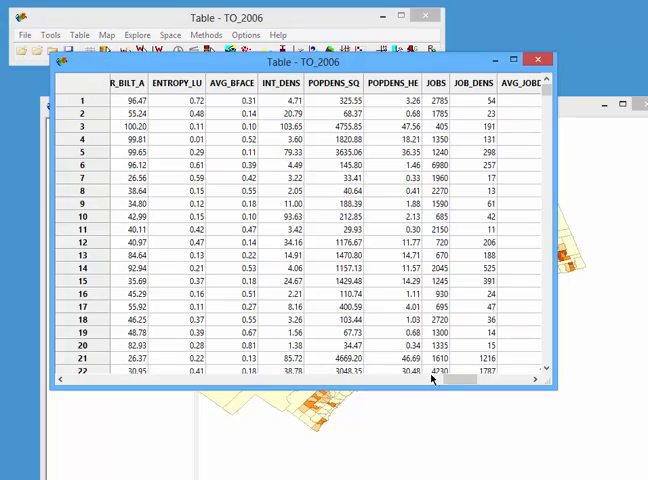
{"action": "scroll", "scroll_direction": "left", "scroll_amount": 3}
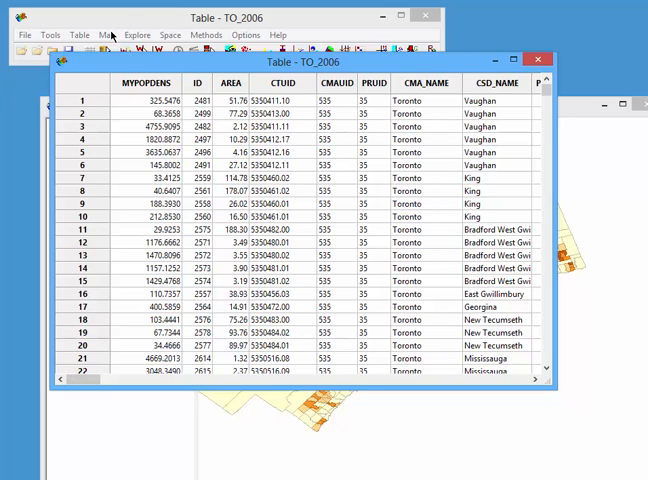
- Create a quantile map of MYPOPDENS and enlarge its window
{"action": "left_click", "coordinate": [106, 35]}
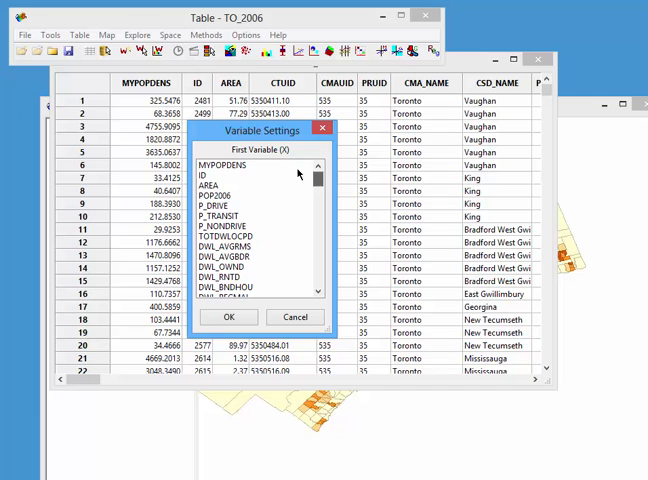
{"action": "left_click", "coordinate": [228, 317]}
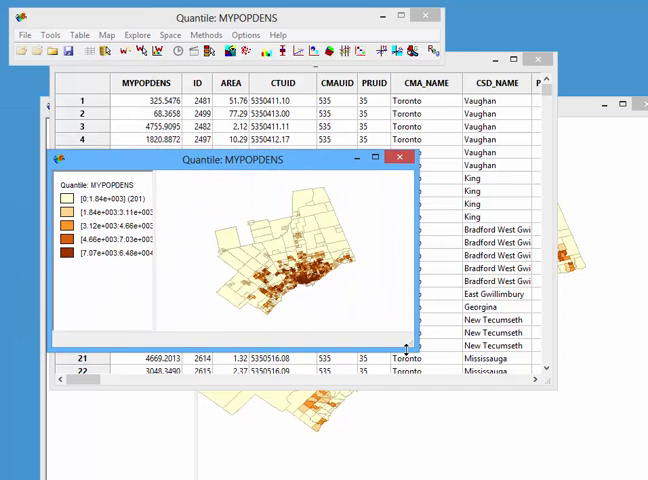
{"action": "left_click_drag", "start_coordinate": [432, 350], "coordinate": [598, 435]}
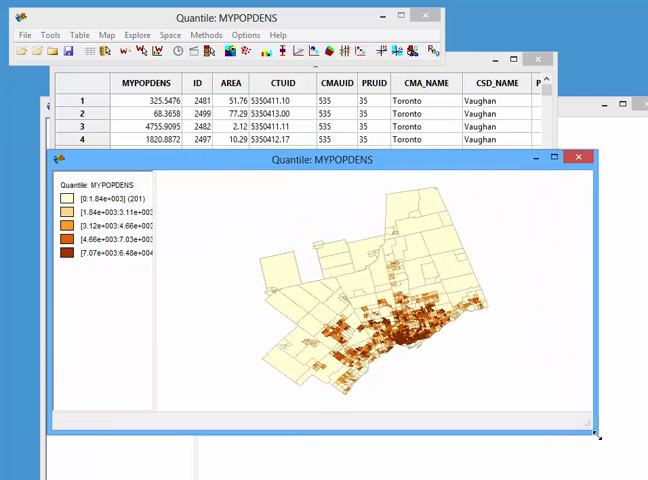